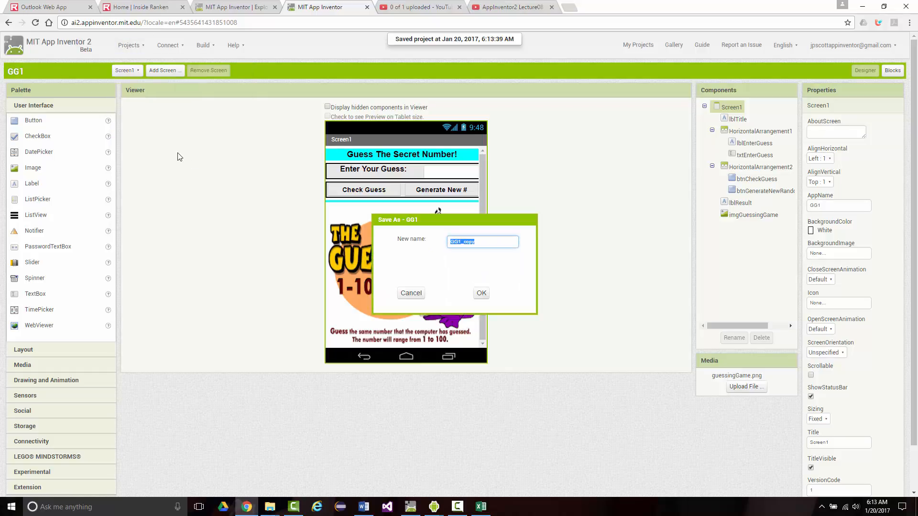
{"action": "mouse_move", "coordinate": [411, 234]}
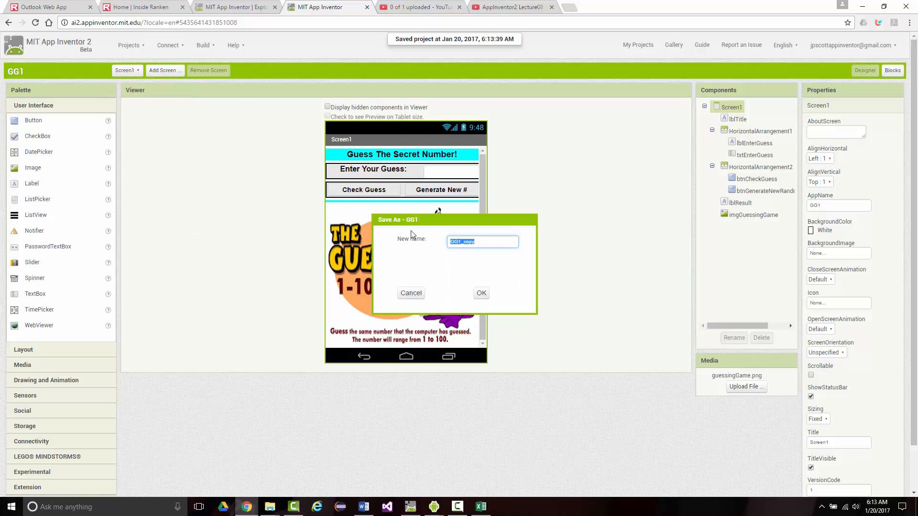
Save the guessing game as a new project copy named GG2.
{"action": "type", "text": "GG2"}
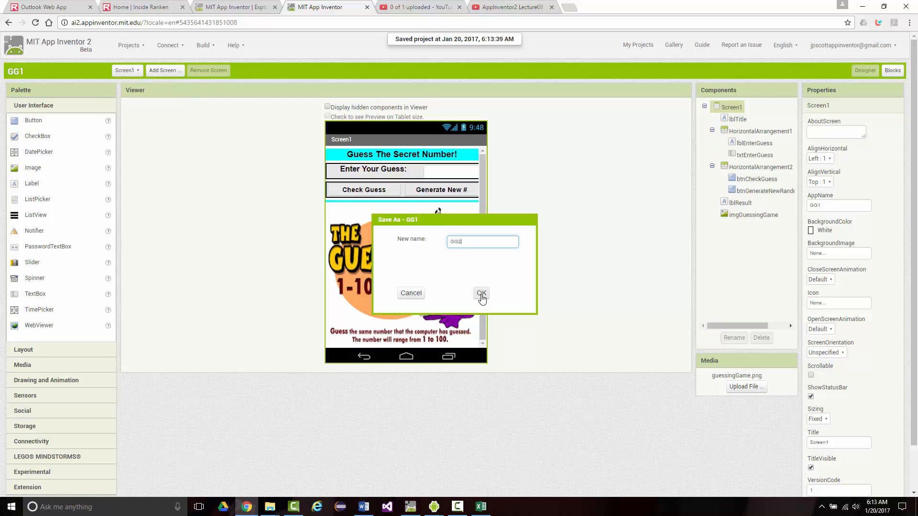
{"action": "left_click", "coordinate": [480, 293]}
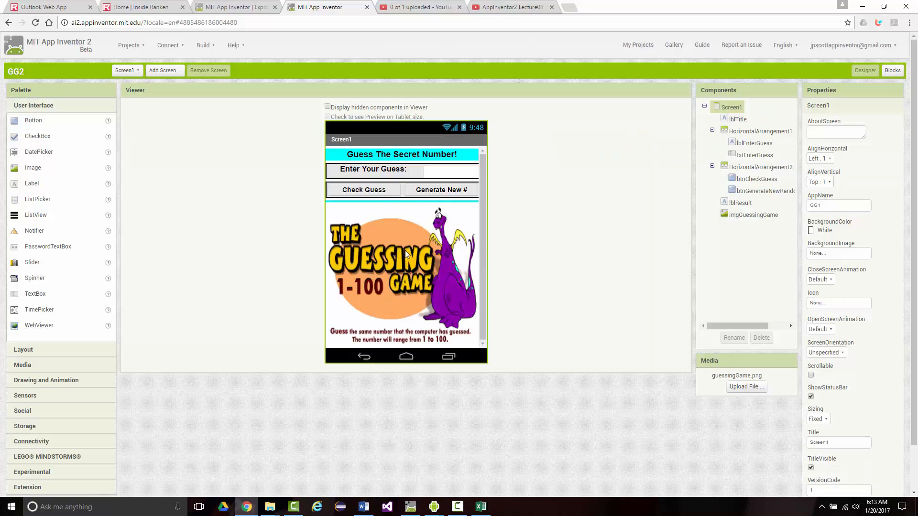
{"action": "mouse_move", "coordinate": [39, 368]}
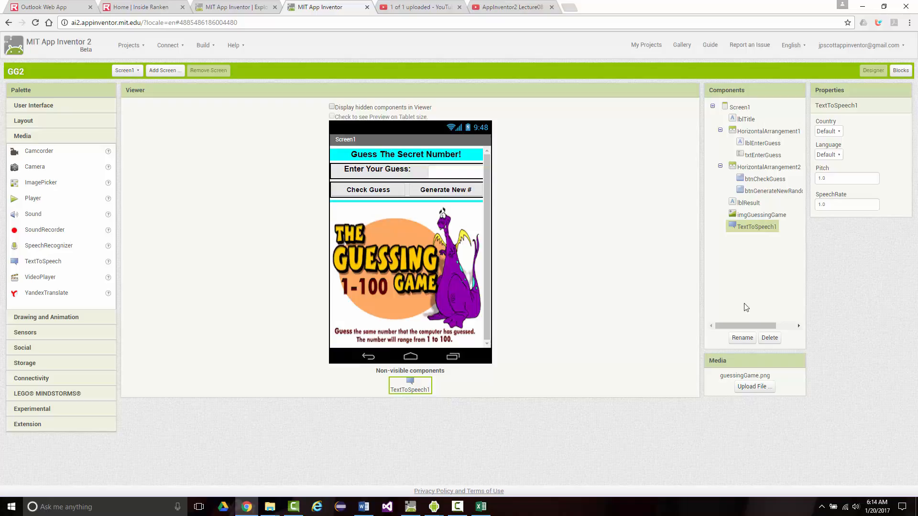
Rename the text-to-speech component to TextToSpeechGG and switch to the Blocks editor.
{"action": "left_click", "coordinate": [742, 338]}
{"action": "type", "text": "TextToSpeechGG"}
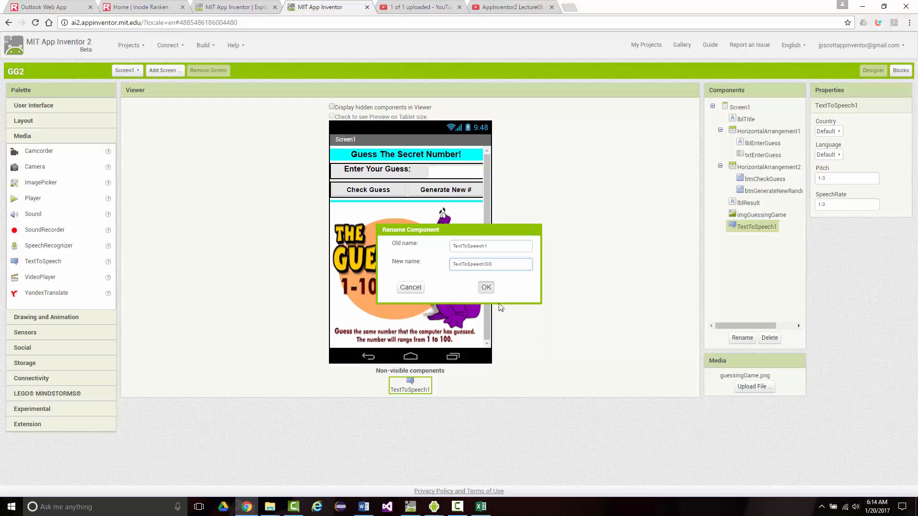
{"action": "left_click", "coordinate": [486, 288]}
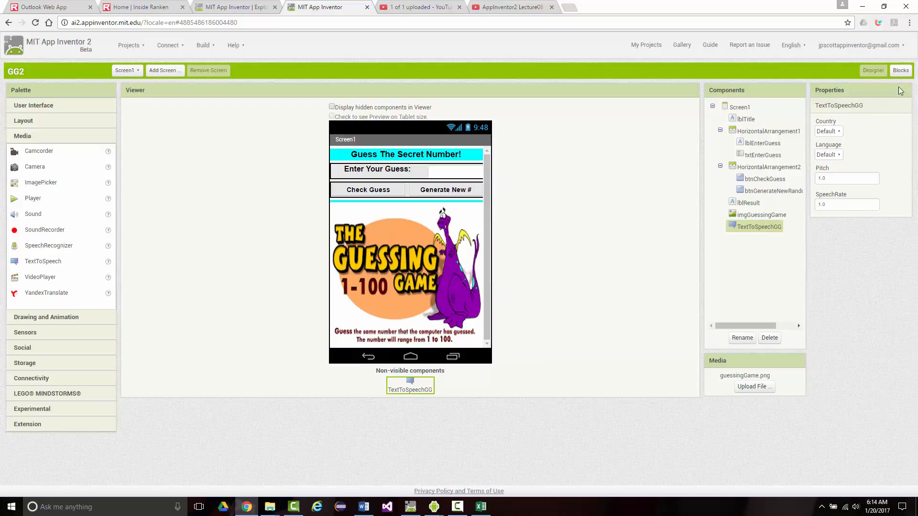
{"action": "left_click", "coordinate": [901, 71]}
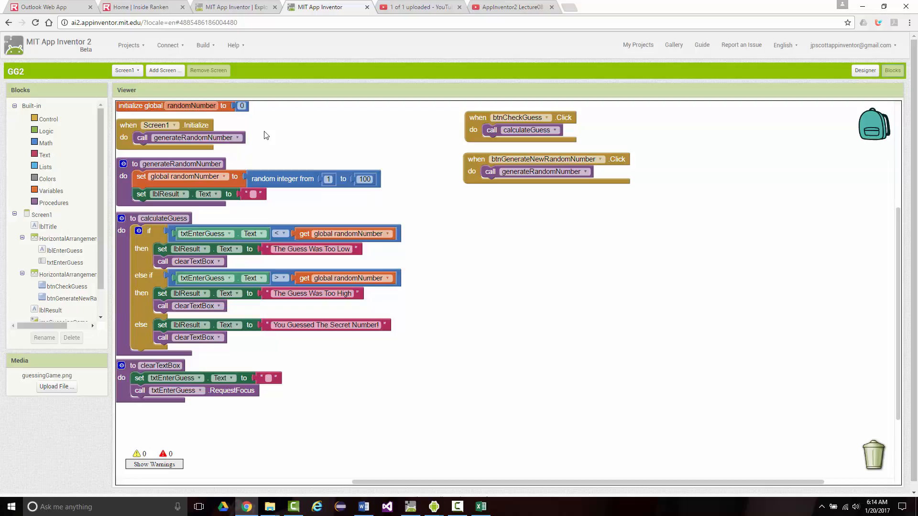
{"action": "mouse_move", "coordinate": [194, 148]}
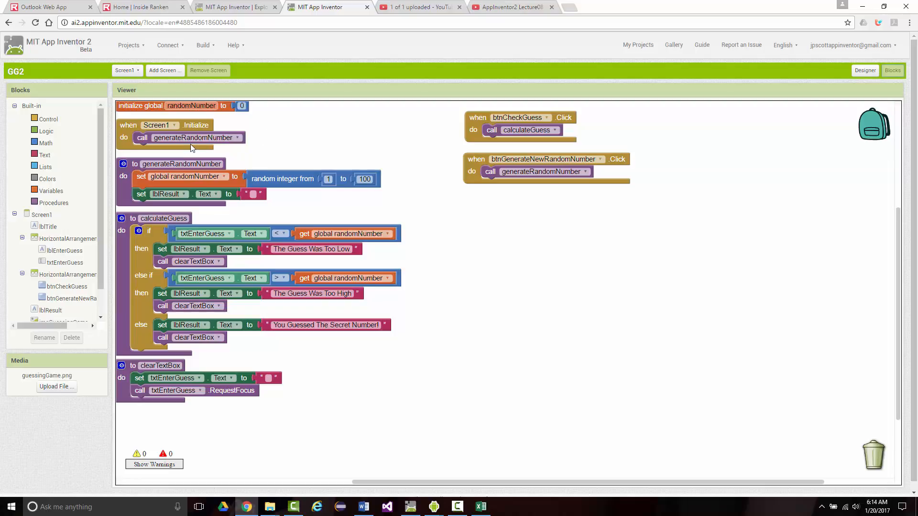
{"action": "mouse_move", "coordinate": [191, 146]}
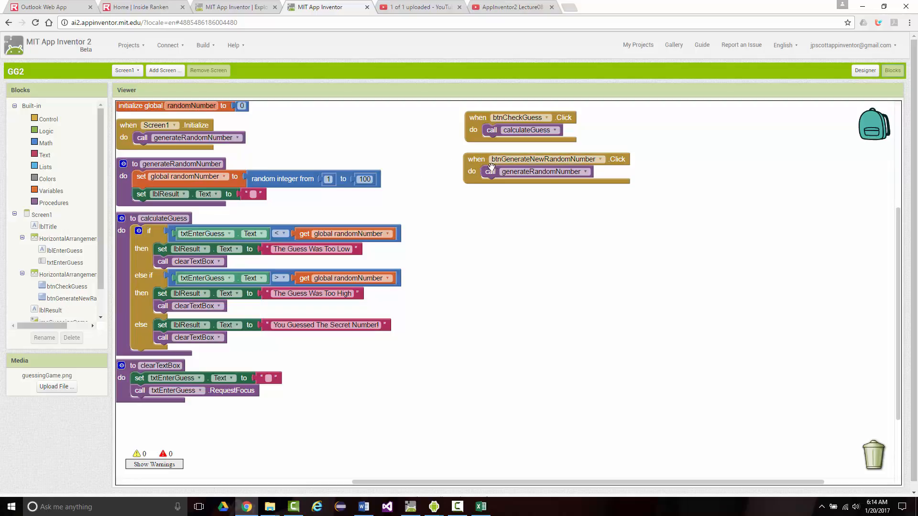
{"action": "mouse_move", "coordinate": [535, 187]}
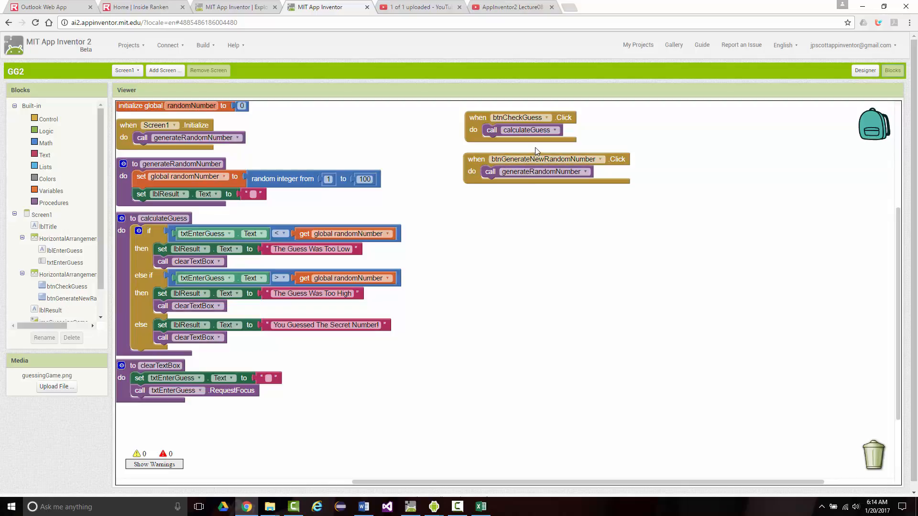
{"action": "mouse_move", "coordinate": [344, 308]}
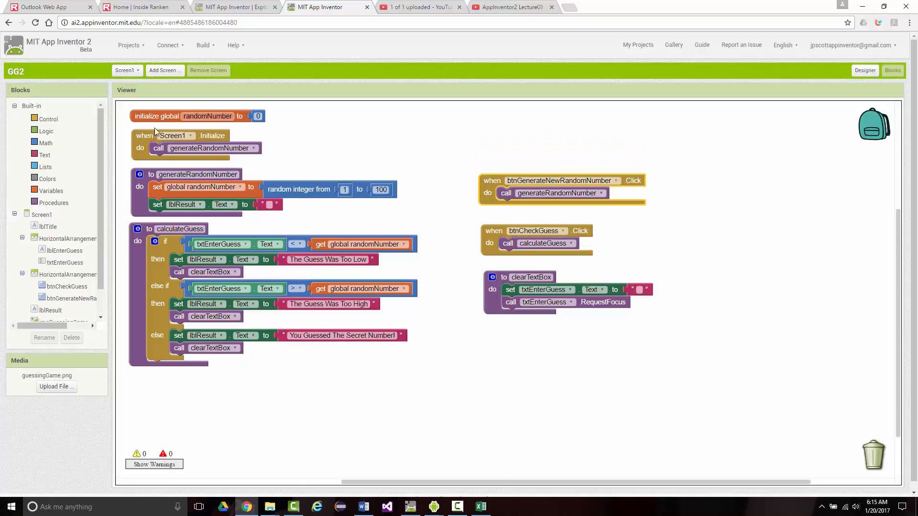
Move Screen1.Initialize and the global randomNumber declaration into the right column.
{"action": "left_click_drag", "start_coordinate": [170, 136], "coordinate": [331, 141]}
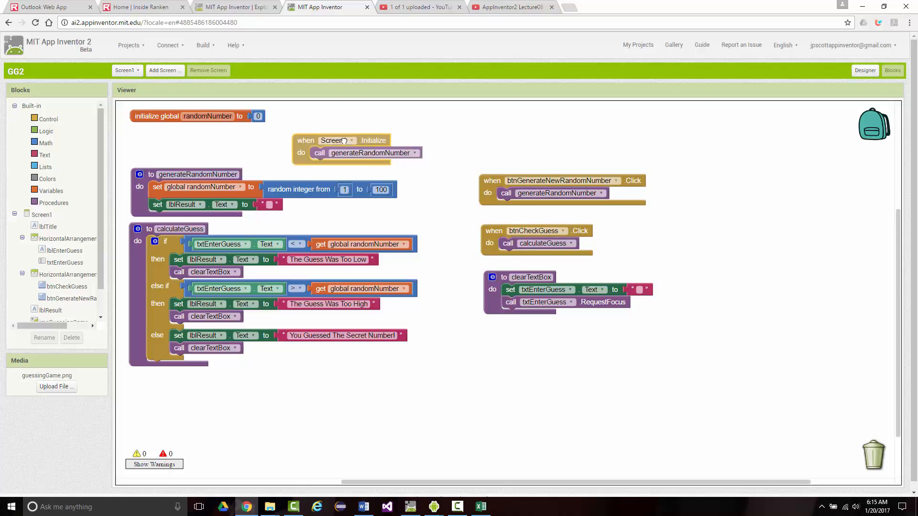
{"action": "left_click_drag", "start_coordinate": [343, 141], "coordinate": [515, 140]}
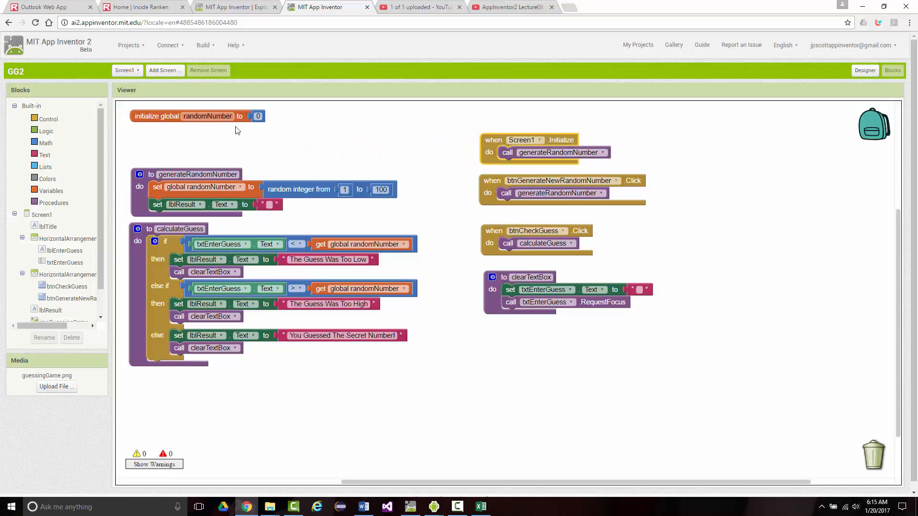
{"action": "left_click_drag", "start_coordinate": [196, 115], "coordinate": [548, 117]}
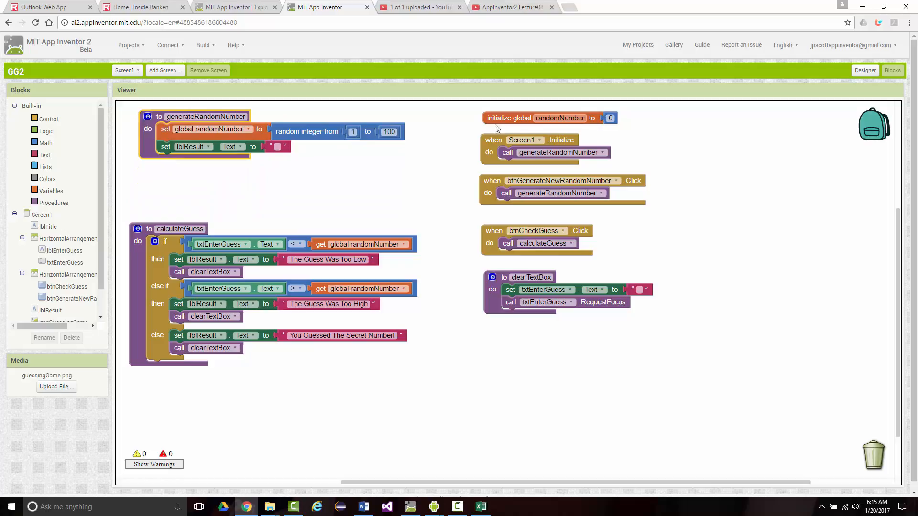
{"action": "mouse_move", "coordinate": [256, 178]}
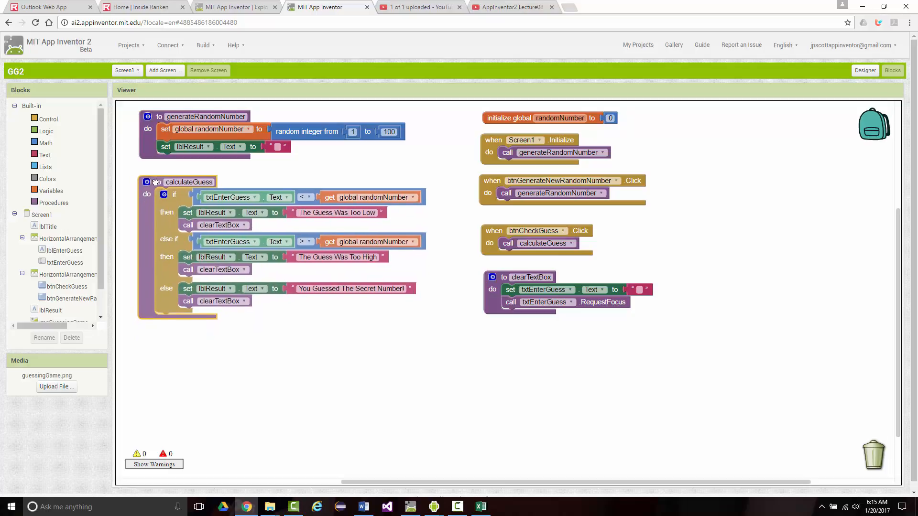
{"action": "mouse_move", "coordinate": [161, 182]}
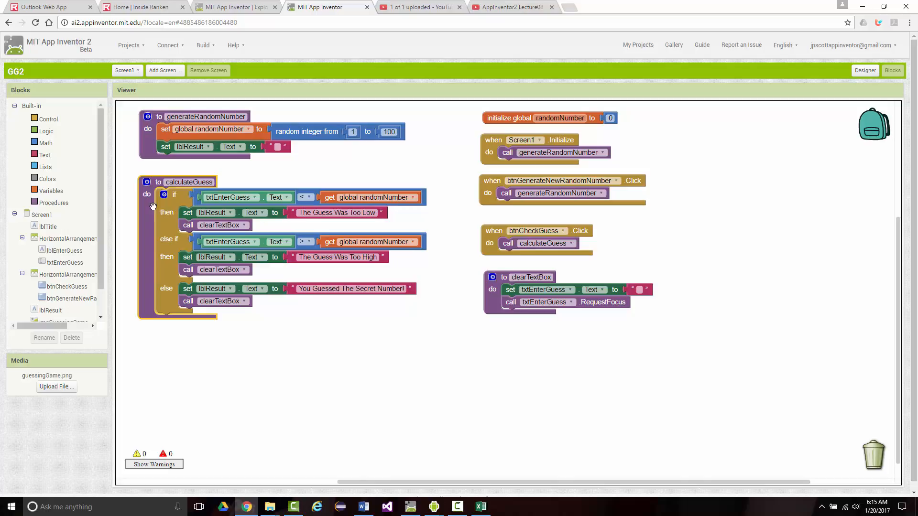
{"action": "mouse_move", "coordinate": [225, 186]}
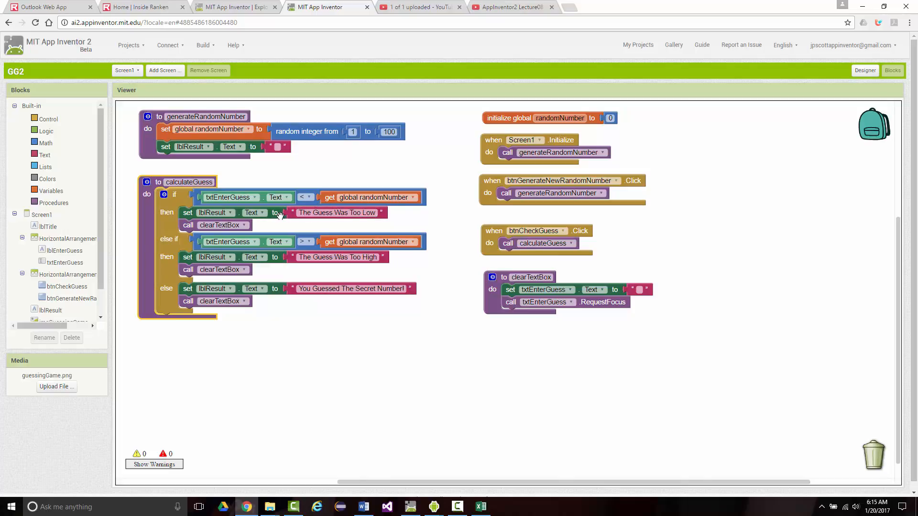
{"action": "mouse_move", "coordinate": [281, 218]}
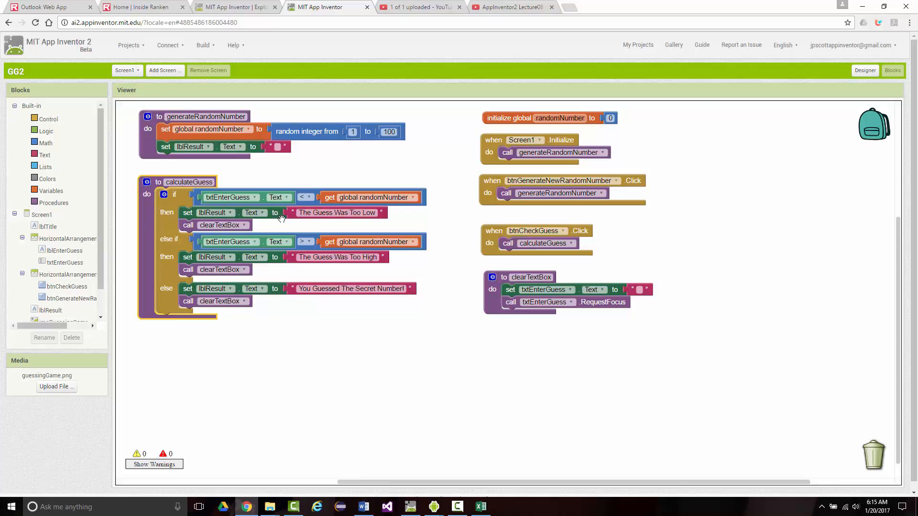
{"action": "mouse_move", "coordinate": [273, 212]}
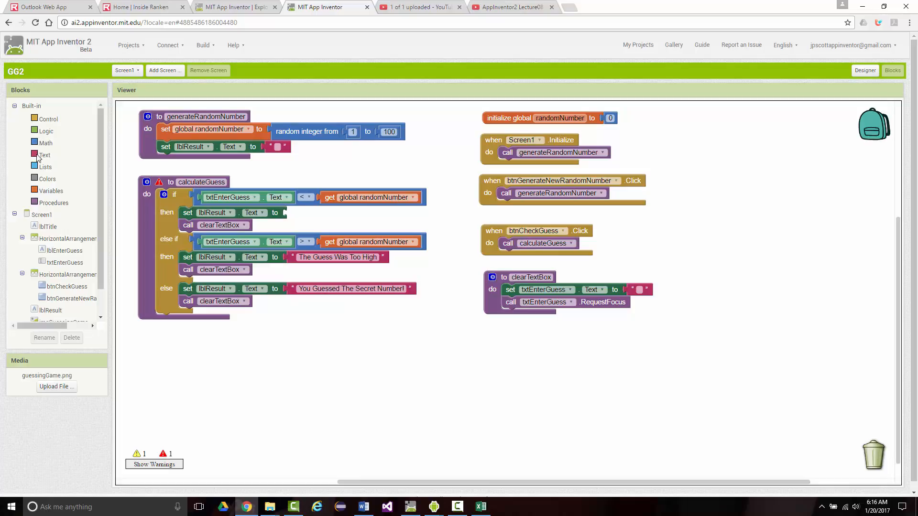
Plug a Text join block into the too-low message slot, then pull it loose onto the workspace.
{"action": "left_click", "coordinate": [45, 154]}
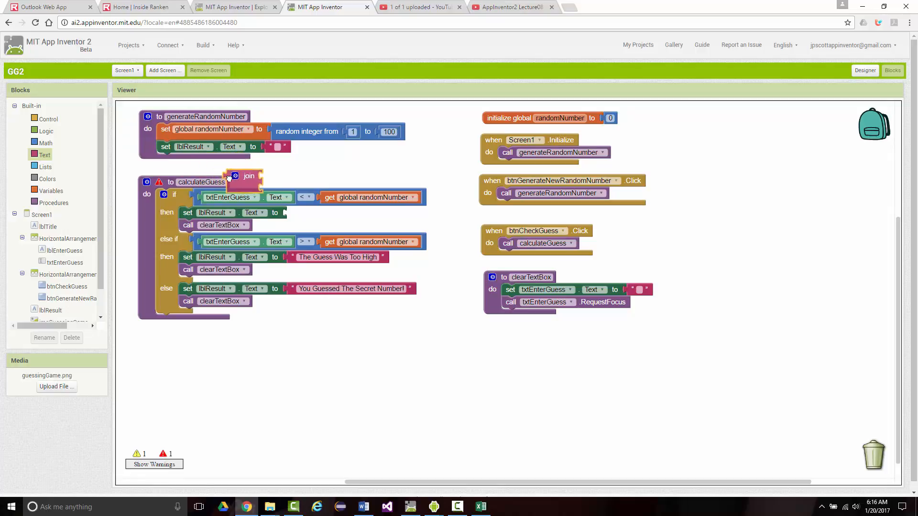
{"action": "left_click_drag", "start_coordinate": [248, 175], "coordinate": [307, 214]}
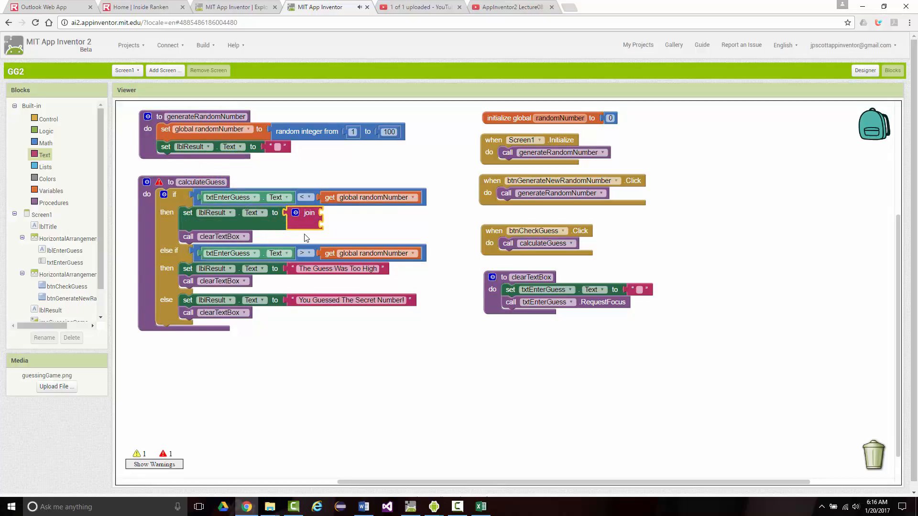
{"action": "mouse_move", "coordinate": [309, 212]}
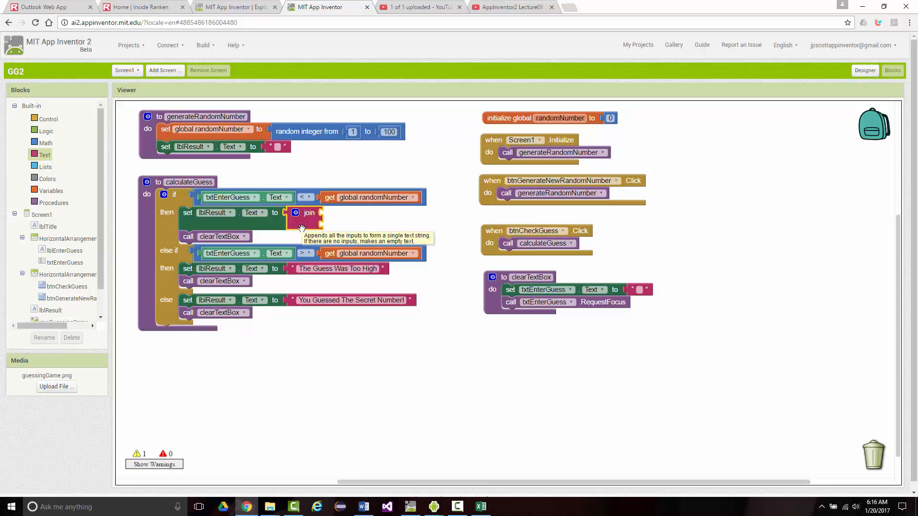
{"action": "mouse_move", "coordinate": [316, 222]}
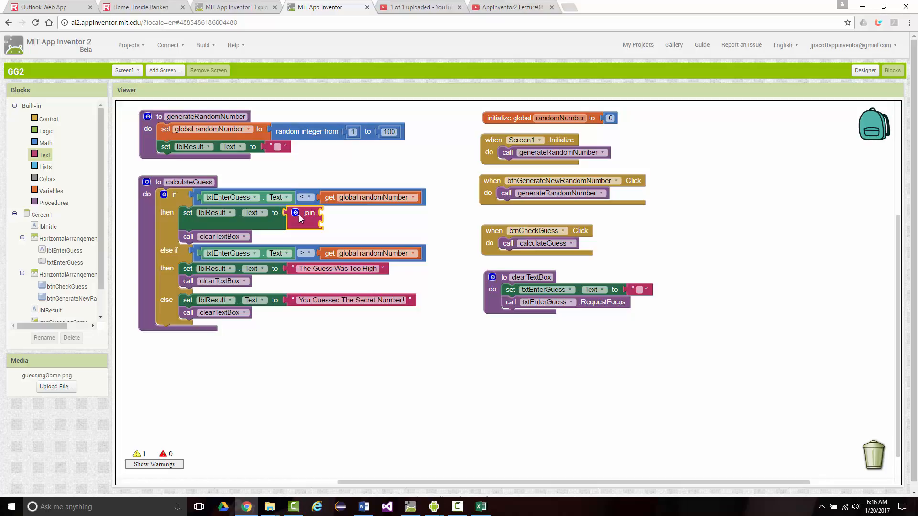
{"action": "left_click_drag", "start_coordinate": [309, 212], "coordinate": [368, 282]}
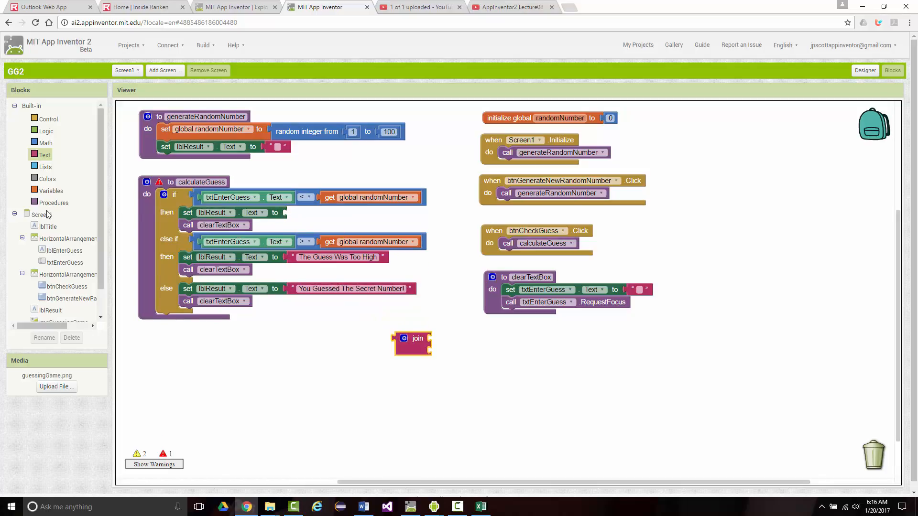
{"action": "mouse_move", "coordinate": [861, 480]}
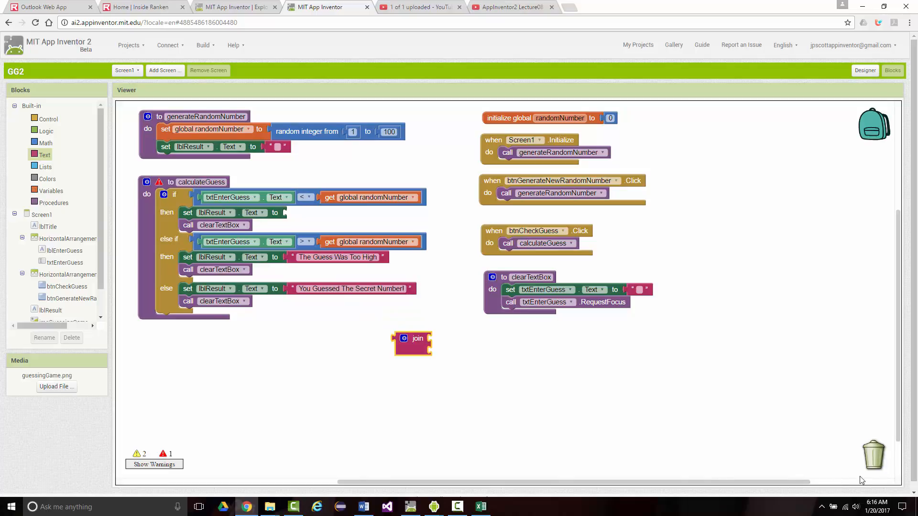
{"action": "mouse_move", "coordinate": [32, 203]}
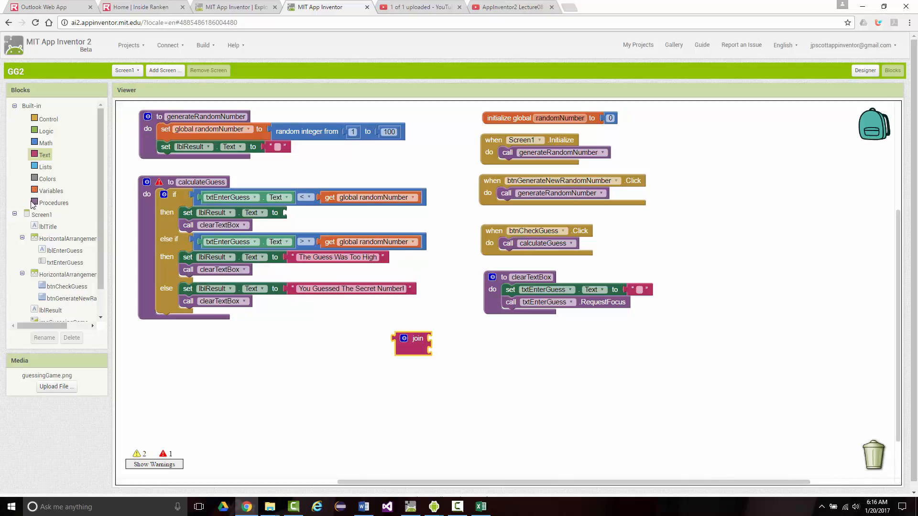
Browse the Text drawer and the TextToSpeechGG blocks drawer.
{"action": "left_click", "coordinate": [44, 155]}
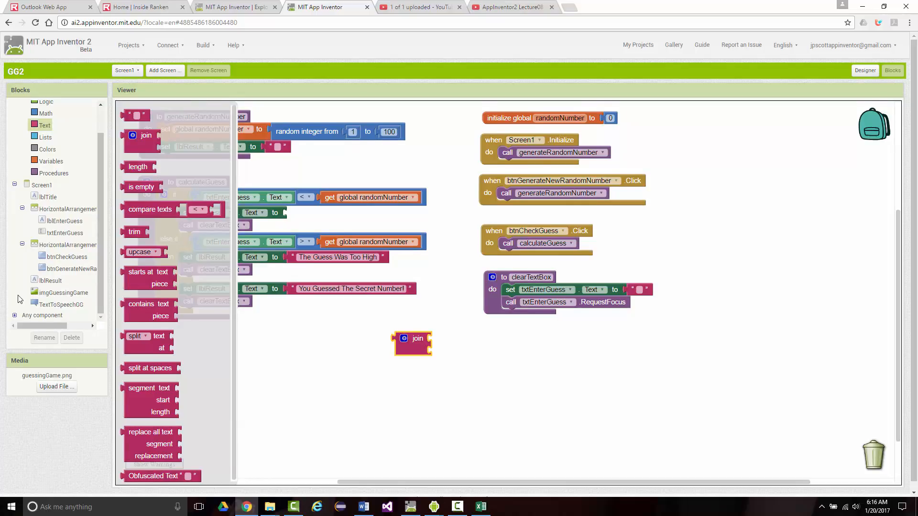
{"action": "left_click", "coordinate": [51, 301]}
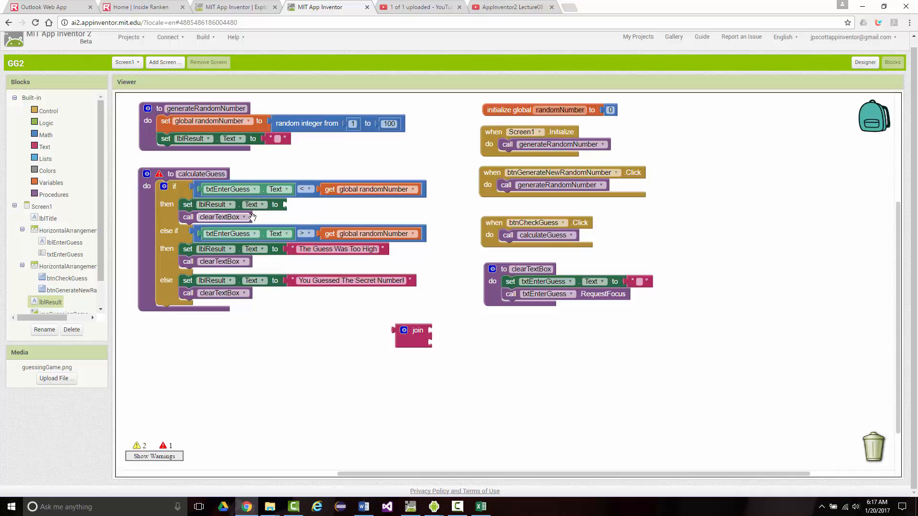
{"action": "mouse_move", "coordinate": [290, 226]}
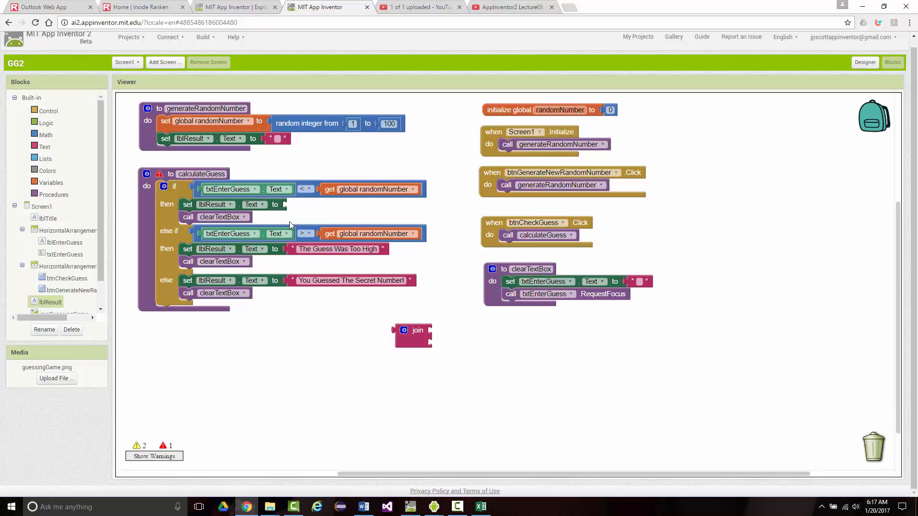
{"action": "mouse_move", "coordinate": [345, 269]}
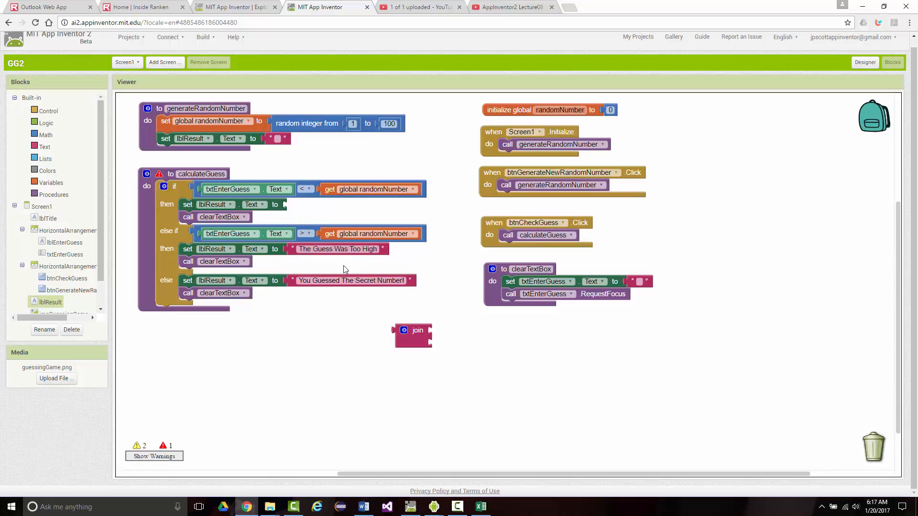
Snap the join block into the first branch's set lblResult.Text socket and check its input count.
{"action": "left_click_drag", "start_coordinate": [418, 331], "coordinate": [325, 217]}
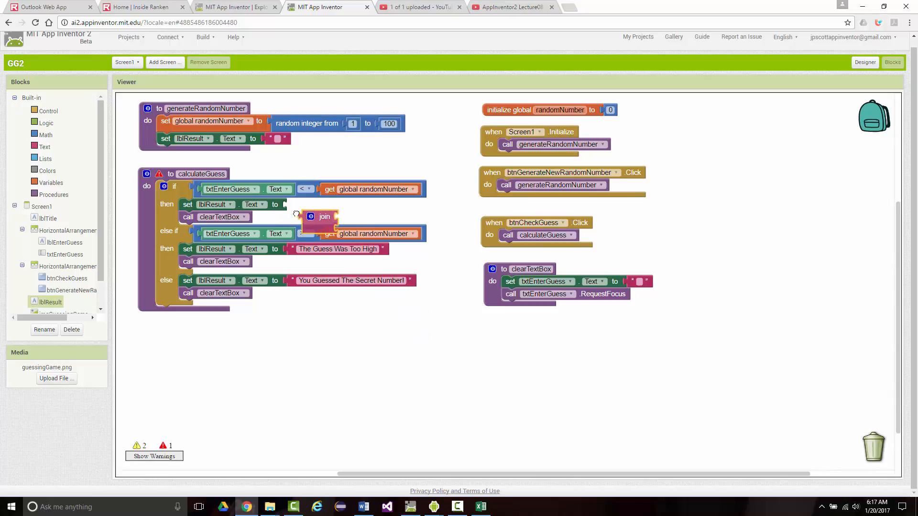
{"action": "left_click_drag", "start_coordinate": [325, 217], "coordinate": [308, 204]}
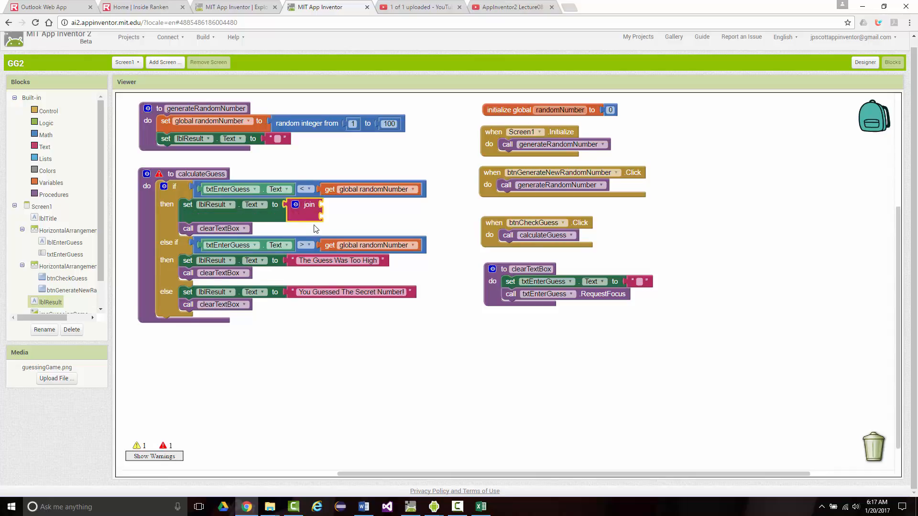
{"action": "left_click", "coordinate": [295, 204]}
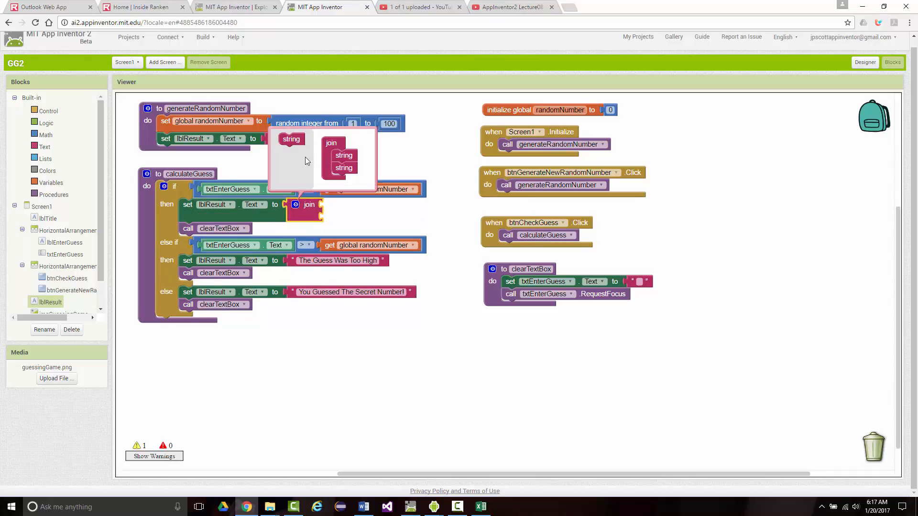
{"action": "mouse_move", "coordinate": [336, 180]}
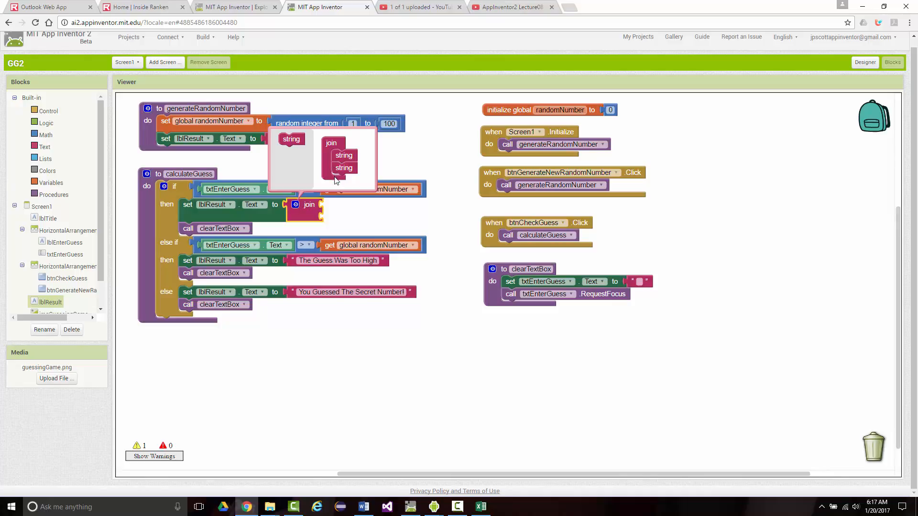
{"action": "mouse_move", "coordinate": [334, 175]}
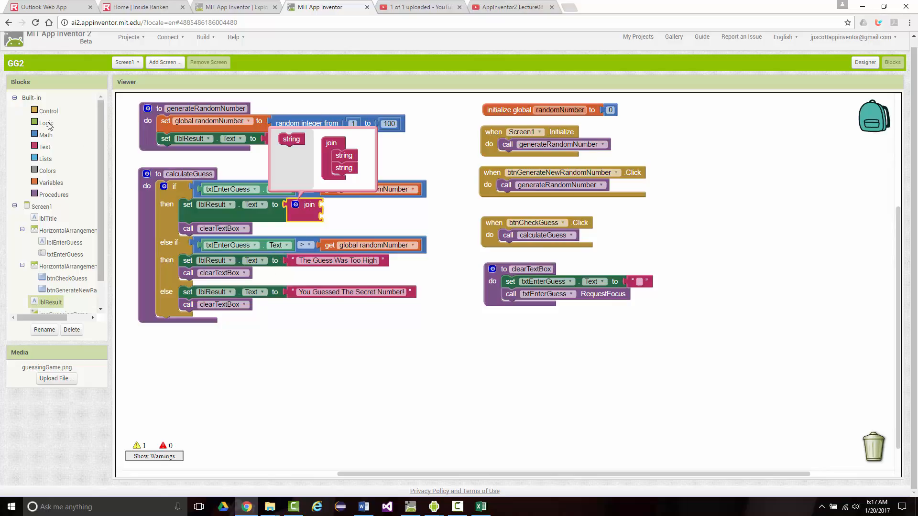
{"action": "left_click", "coordinate": [44, 146]}
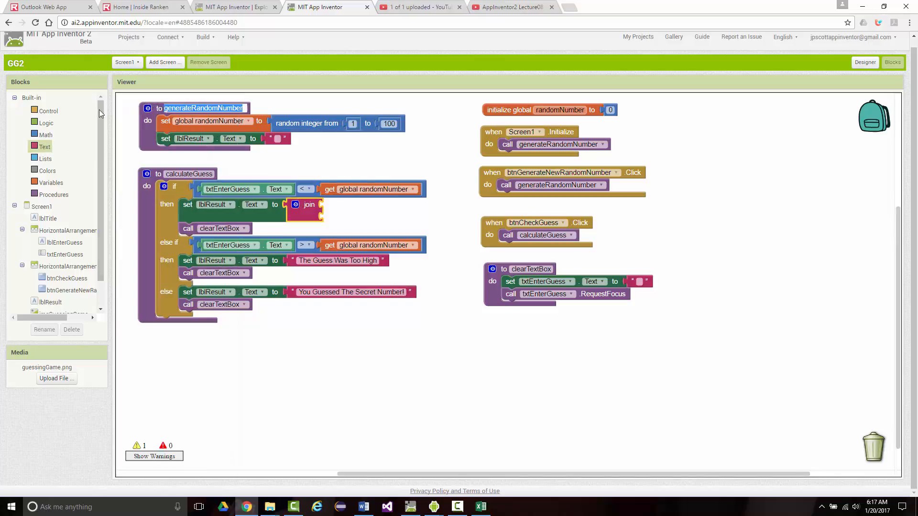
Put 'The guess of' text in the join's first socket and nest a second join after it.
{"action": "left_click", "coordinate": [44, 147]}
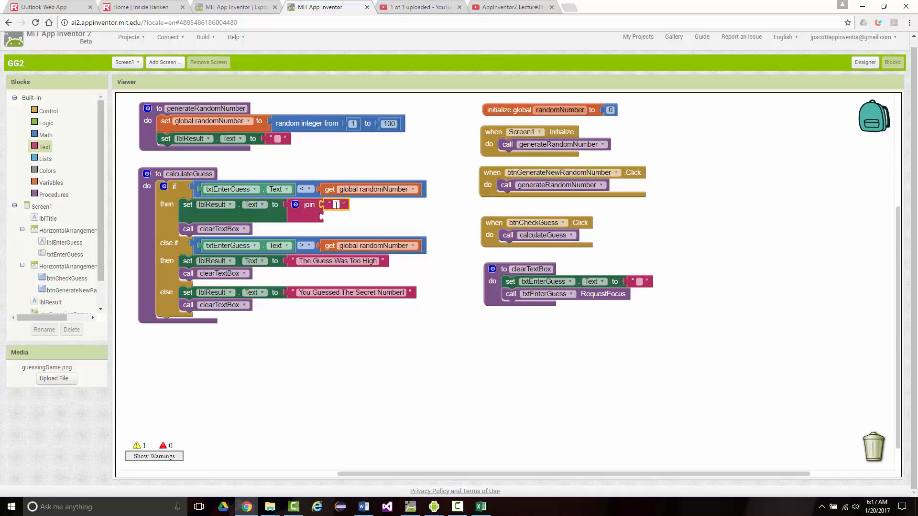
{"action": "type", "text": "The guess of"}
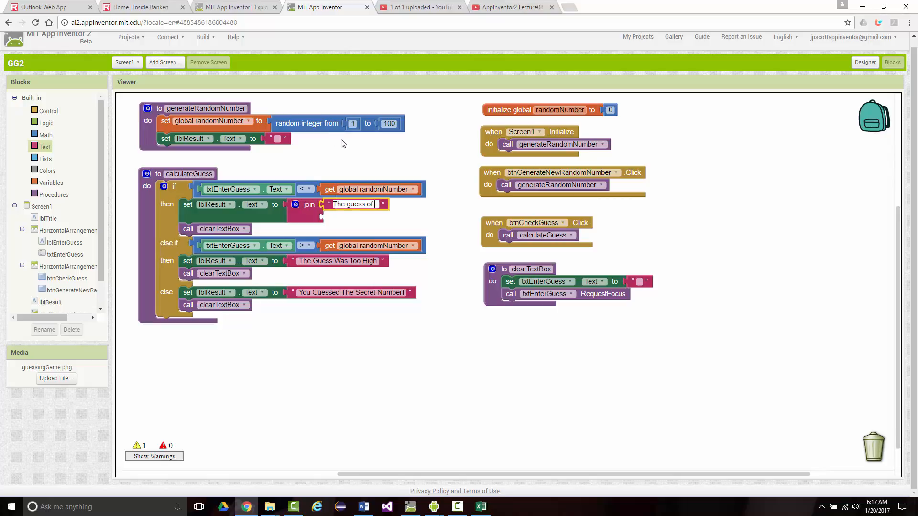
{"action": "mouse_move", "coordinate": [18, 156]}
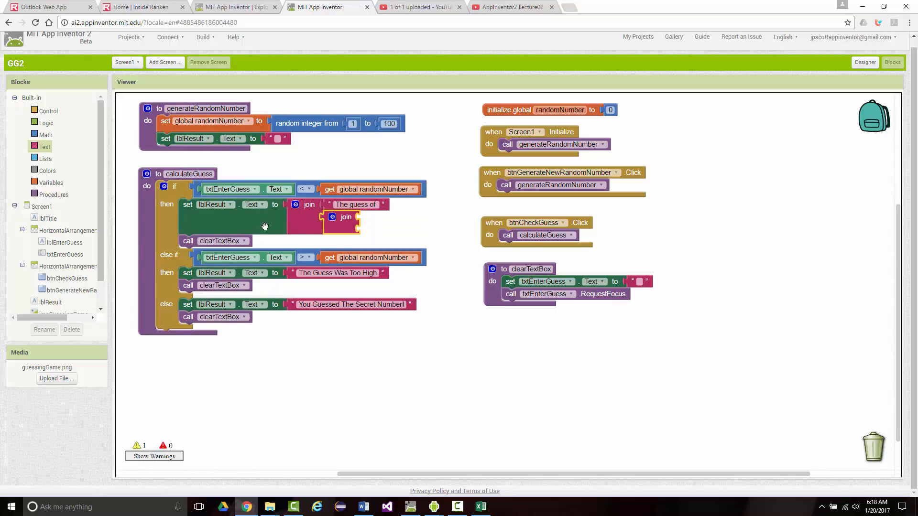
{"action": "mouse_move", "coordinate": [360, 219]}
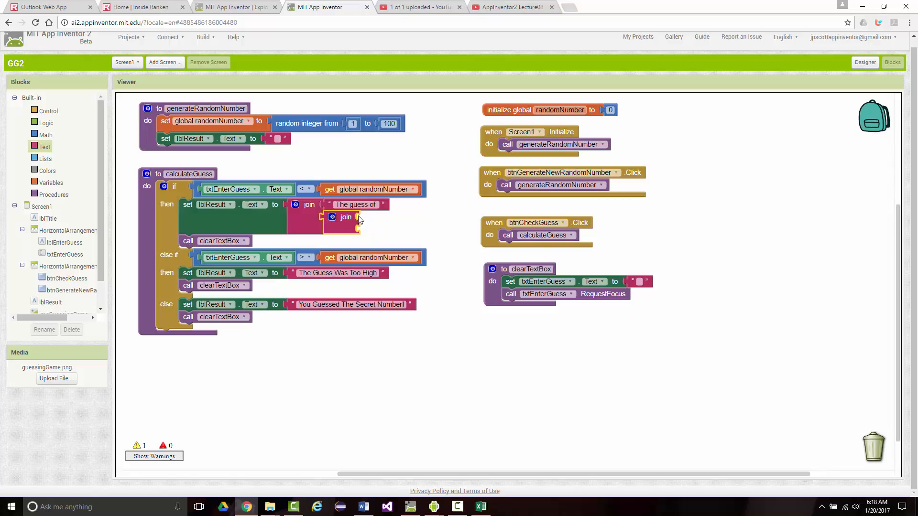
{"action": "mouse_move", "coordinate": [43, 257]}
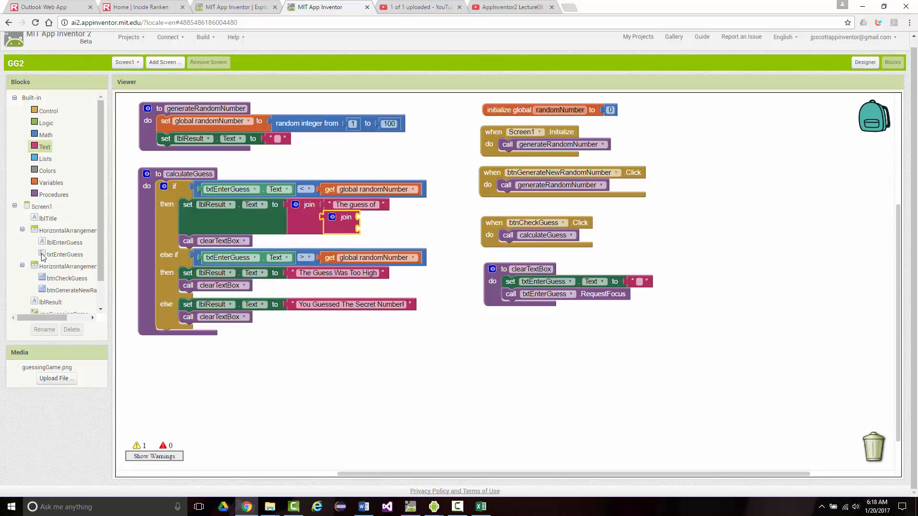
{"action": "scroll", "scroll_direction": "down", "scroll_amount": 3}
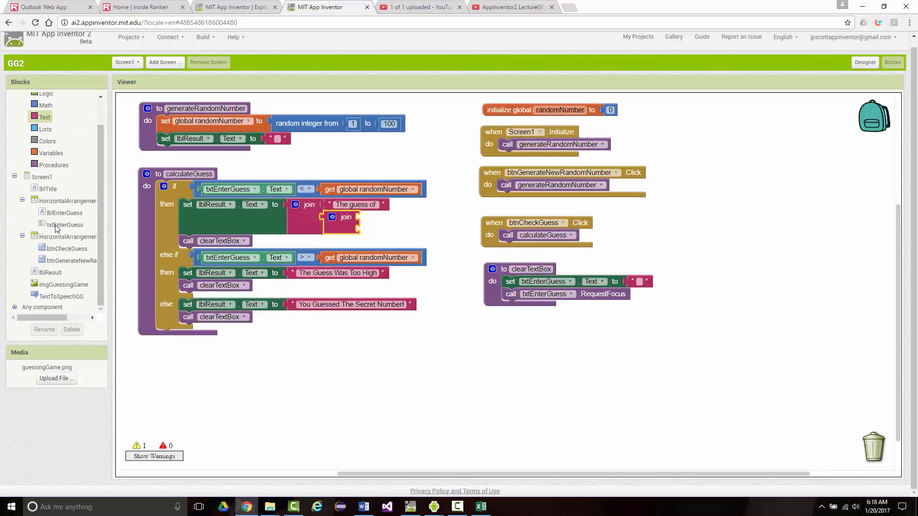
{"action": "left_click", "coordinate": [66, 225]}
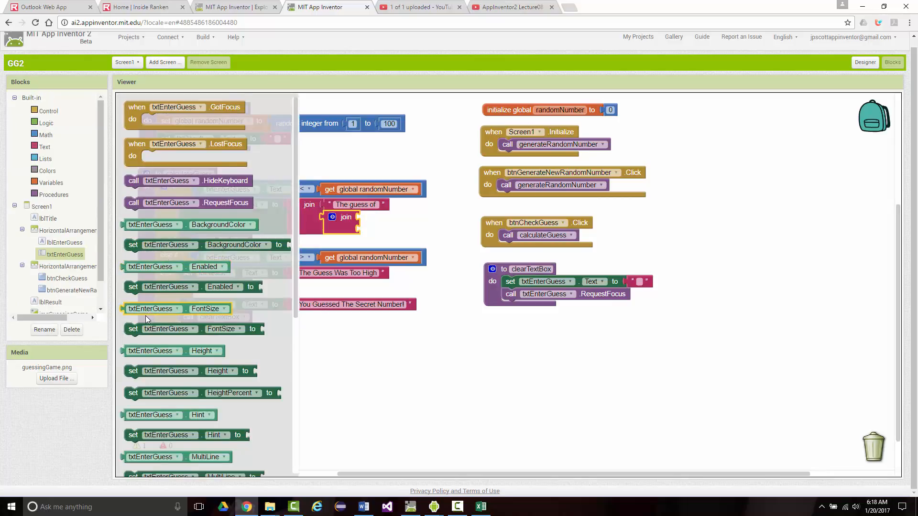
{"action": "scroll", "scroll_direction": "down", "scroll_amount": 3}
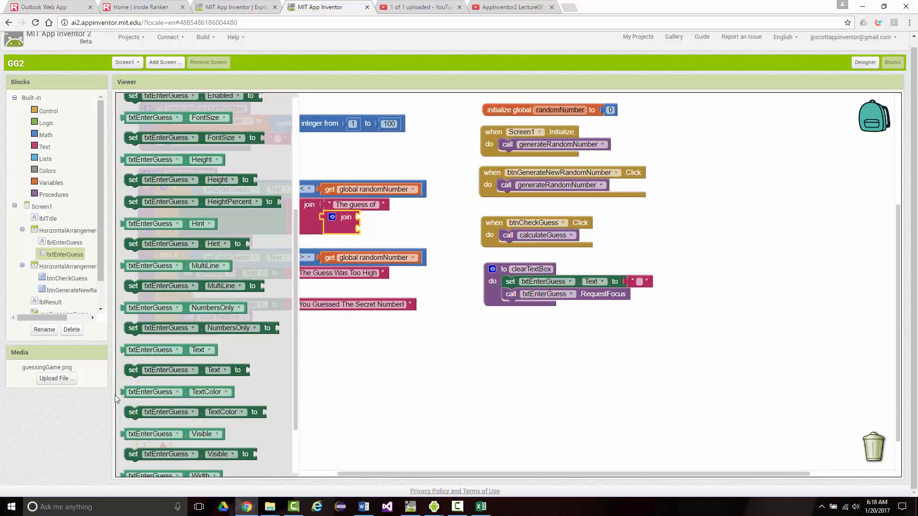
{"action": "left_click", "coordinate": [152, 391]}
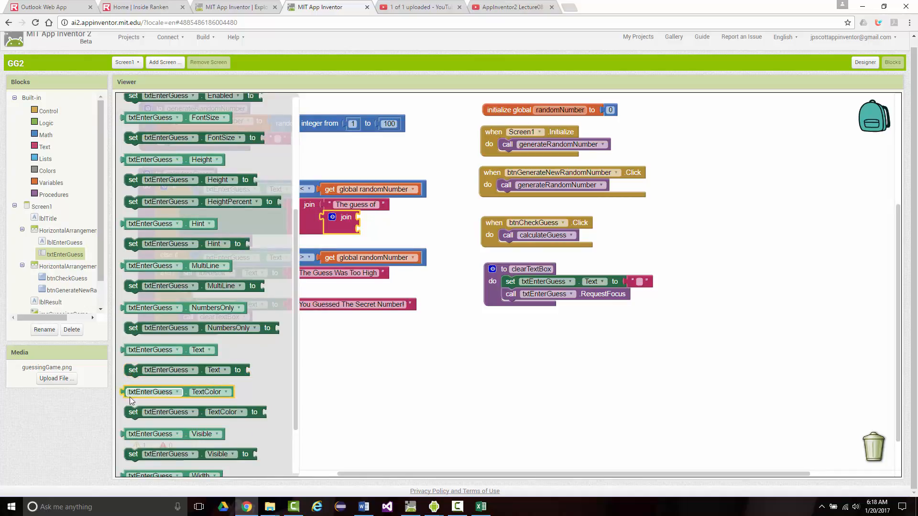
{"action": "mouse_move", "coordinate": [152, 391]}
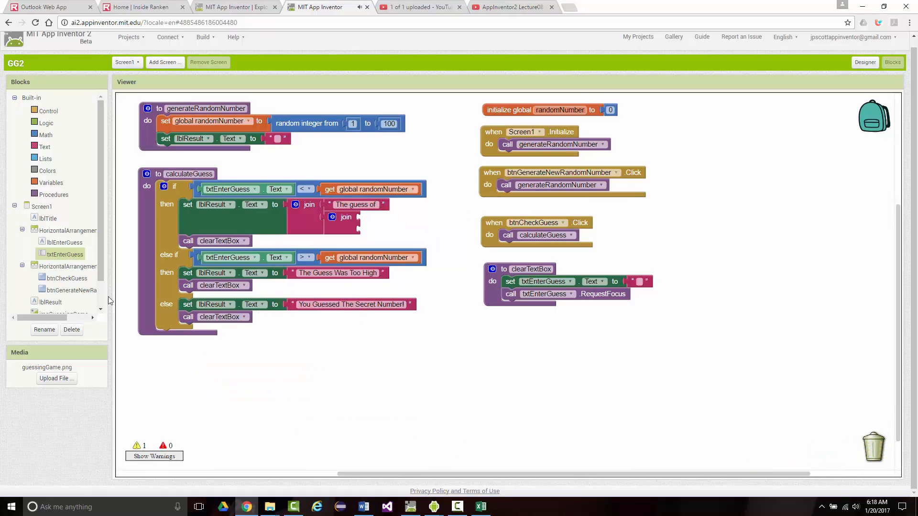
Fill the inner join with txtEnterGuess.Text and a ' was too low' text block.
{"action": "left_click", "coordinate": [64, 254]}
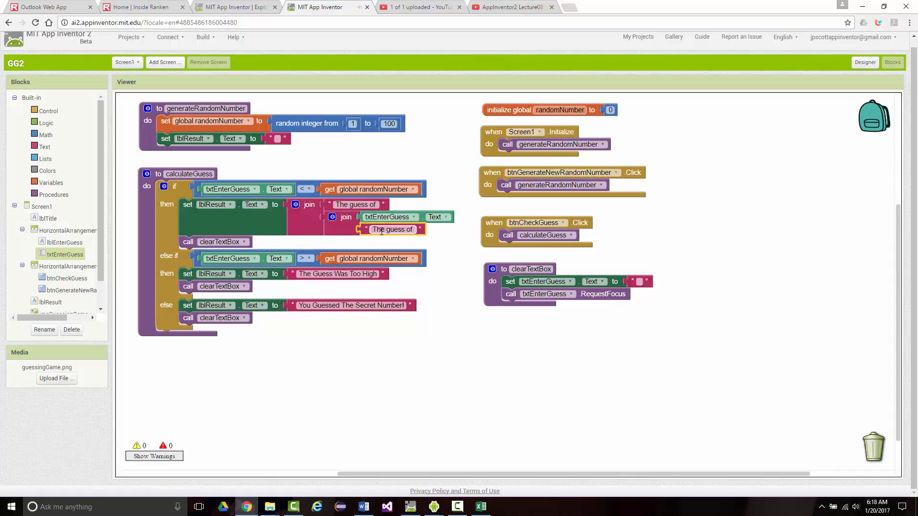
{"action": "type", "text": "was too low."}
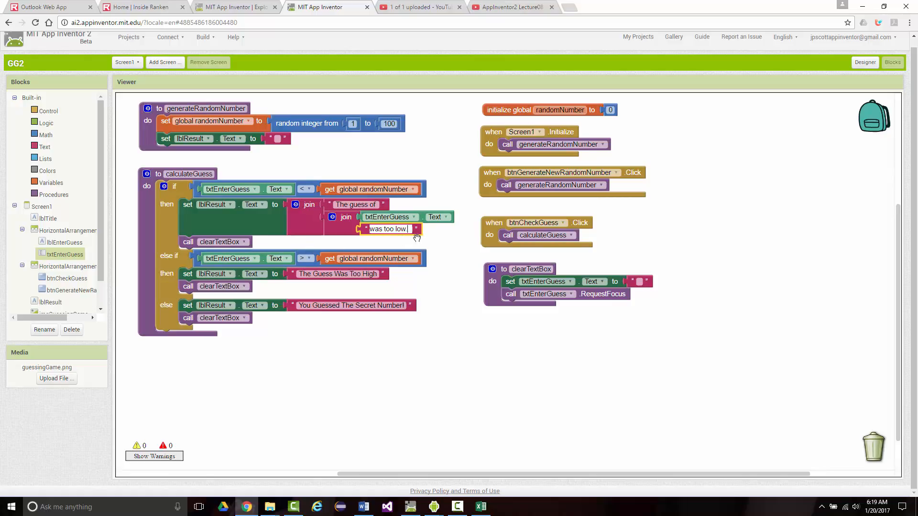
{"action": "mouse_move", "coordinate": [82, 272]}
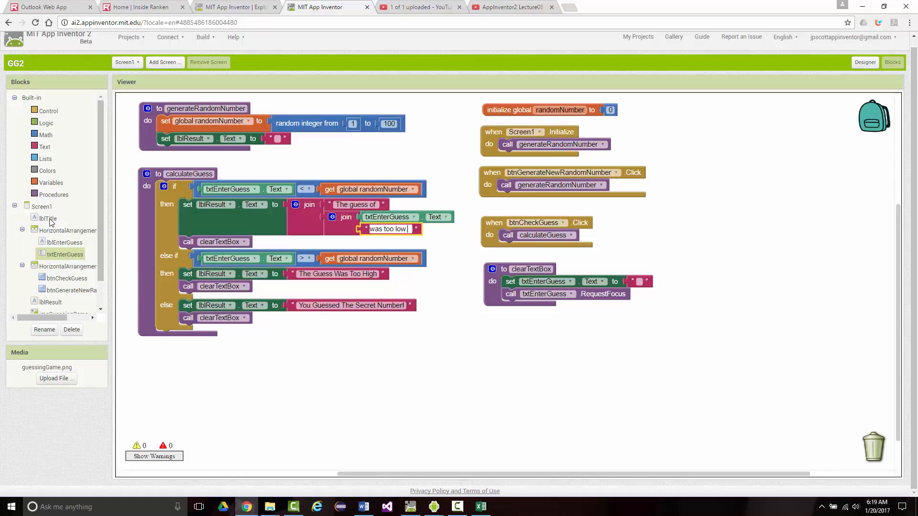
{"action": "left_click", "coordinate": [53, 195]}
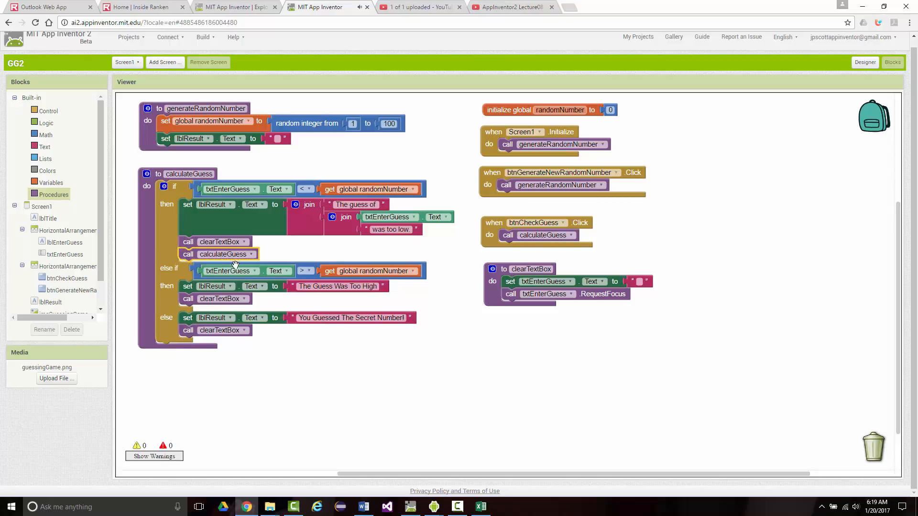
Remove the mistaken calculateGuess call and drop the copied too-low blocks into else-if.
{"action": "left_click", "coordinate": [252, 253]}
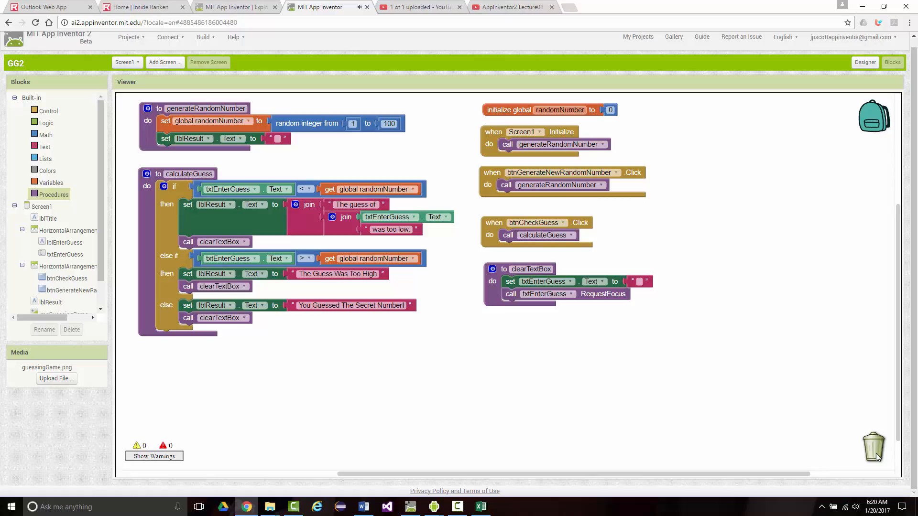
{"action": "mouse_move", "coordinate": [699, 454]}
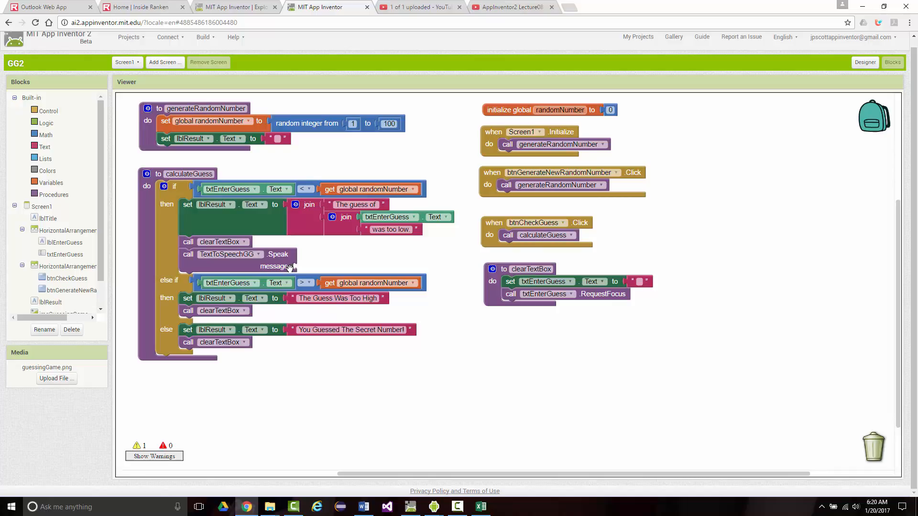
{"action": "mouse_move", "coordinate": [287, 267]}
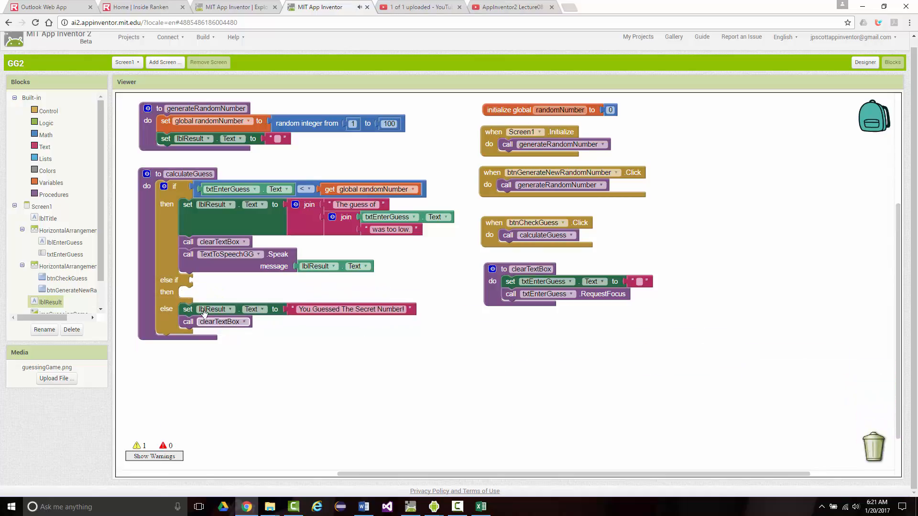
{"action": "left_click_drag", "start_coordinate": [211, 309], "coordinate": [872, 442]}
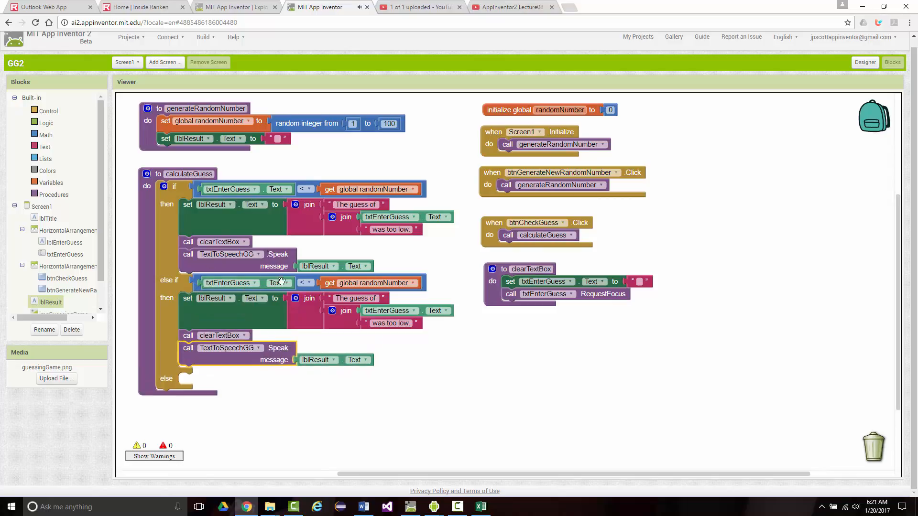
Change the else-if test to greater-than and edit the copied message to 'was too high'.
{"action": "left_click", "coordinate": [305, 282]}
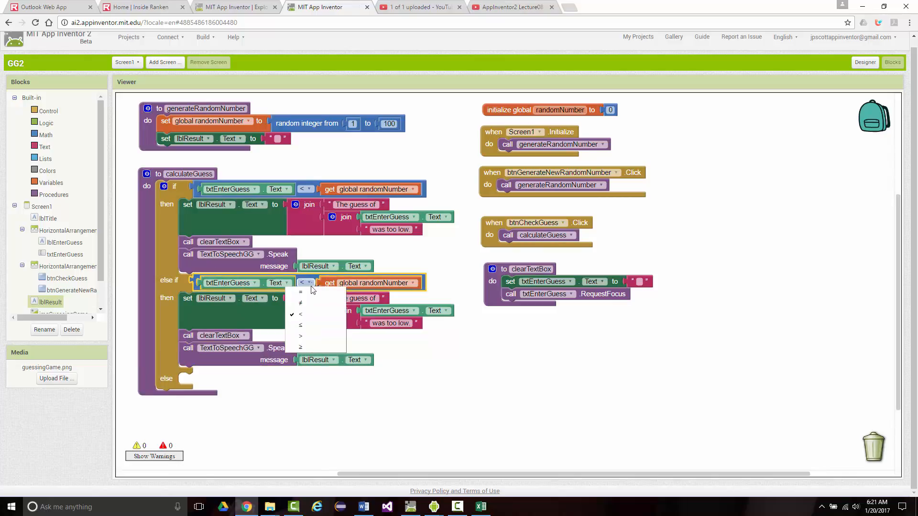
{"action": "left_click", "coordinate": [300, 336]}
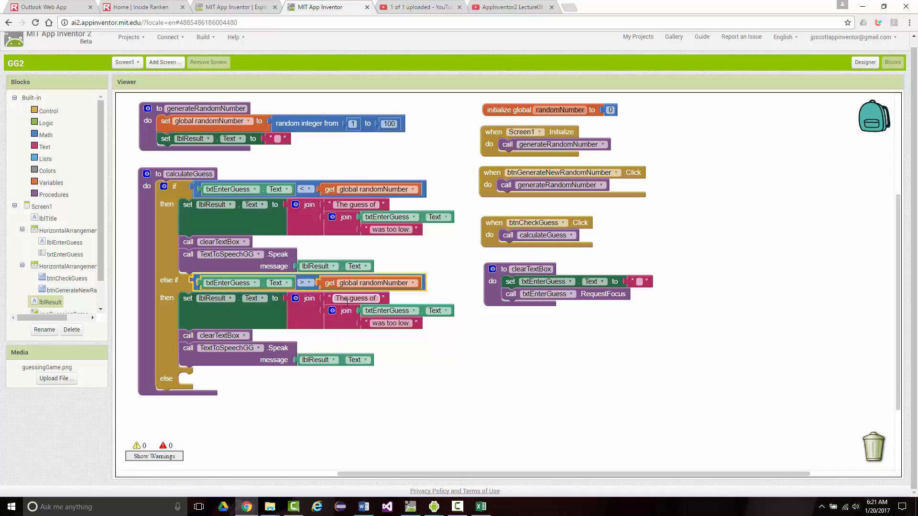
{"action": "left_click", "coordinate": [391, 323]}
{"action": "type", "text": "high"}
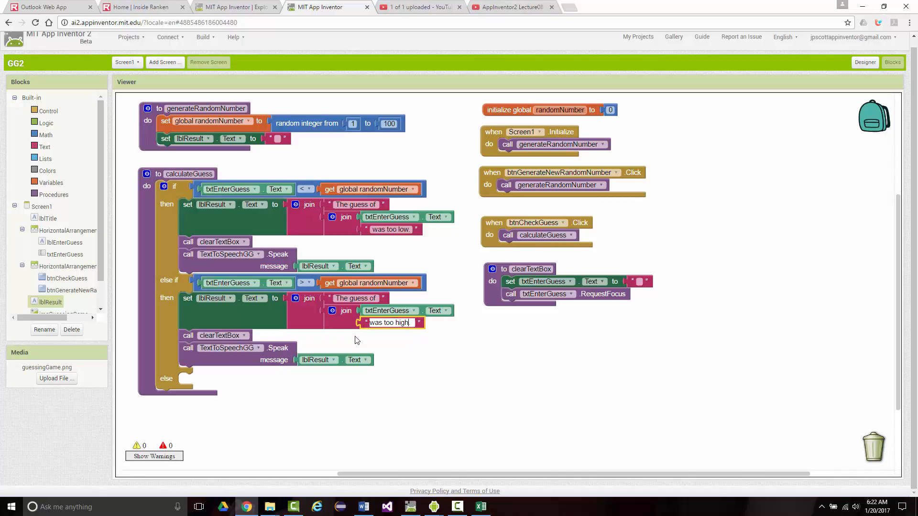
{"action": "mouse_move", "coordinate": [338, 334]}
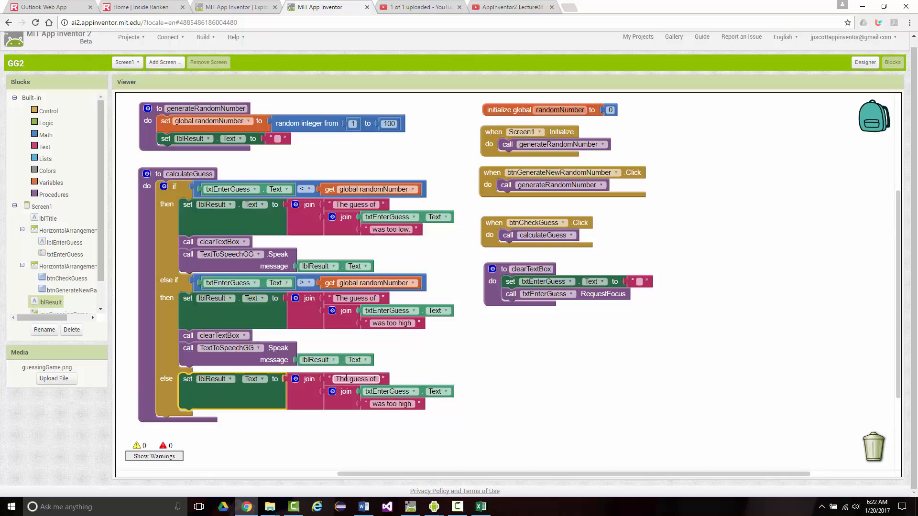
Change the else message's opening text to 'You guessed the secret number ('.
{"action": "left_click", "coordinate": [356, 378]}
{"action": "type", "text": "You"}
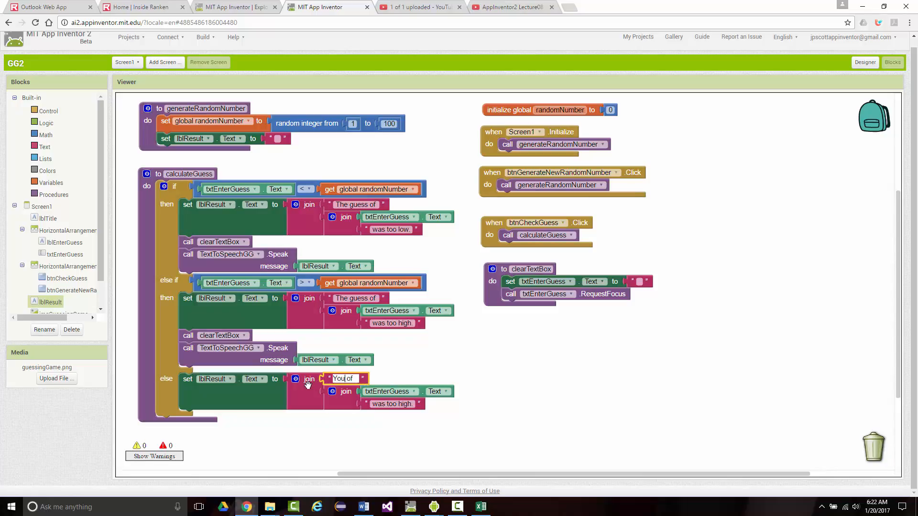
{"action": "type", "text": "gess"}
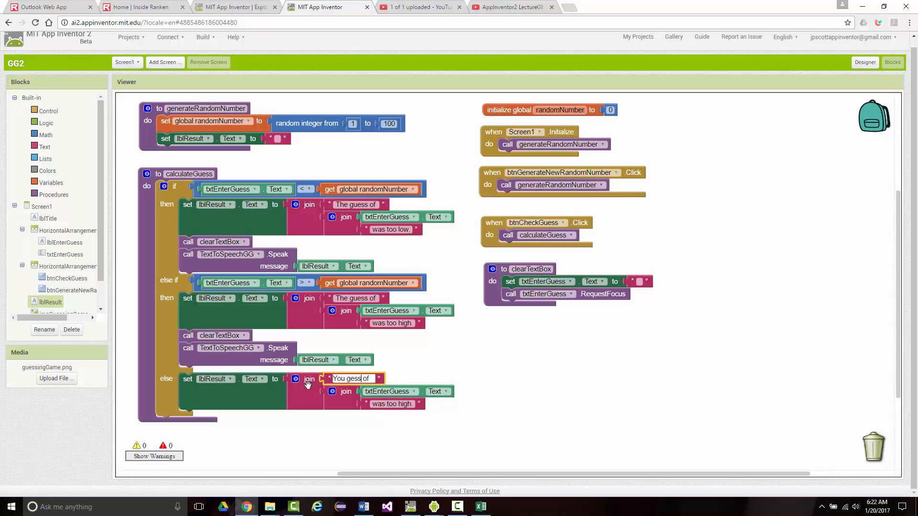
{"action": "key", "text": "Backspace"}
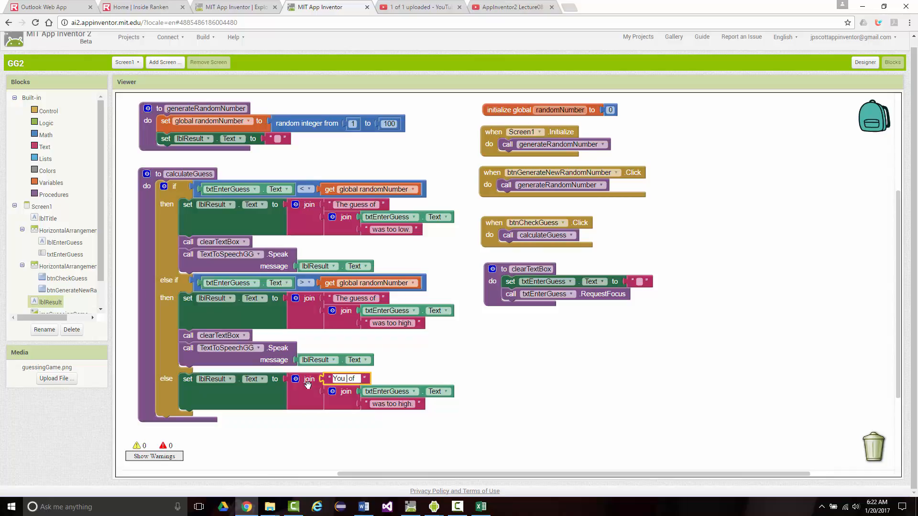
{"action": "type", "text": "guessed the secret number ("}
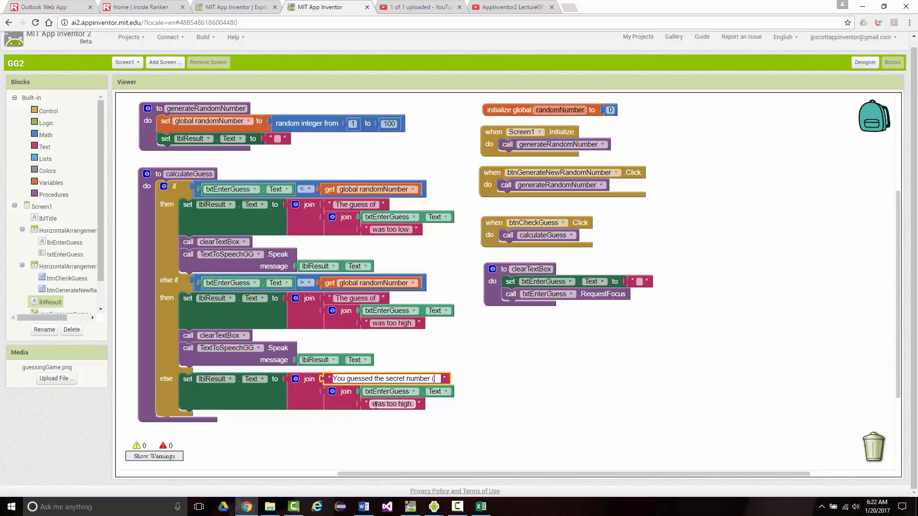
Replace the 'was too high.' ending with '). Congrats!'.
{"action": "left_click_drag", "start_coordinate": [390, 404], "coordinate": [391, 407]}
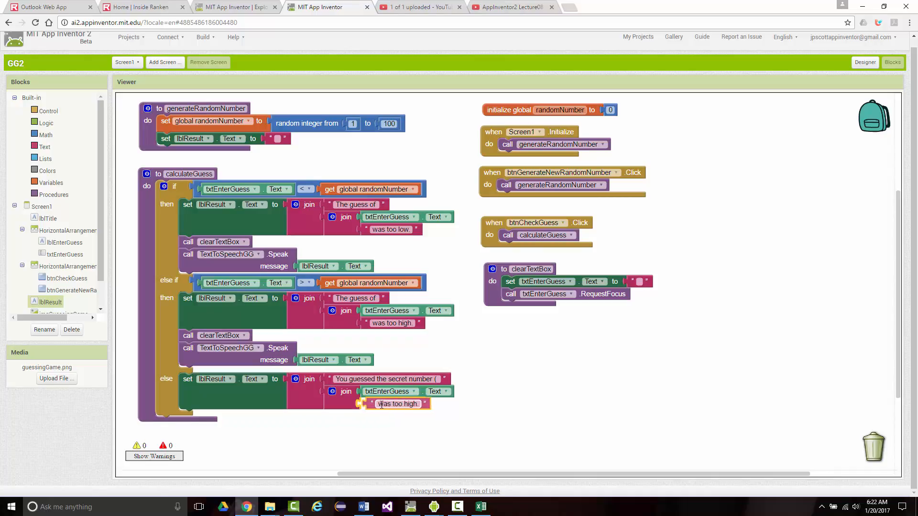
{"action": "left_click", "coordinate": [399, 403]}
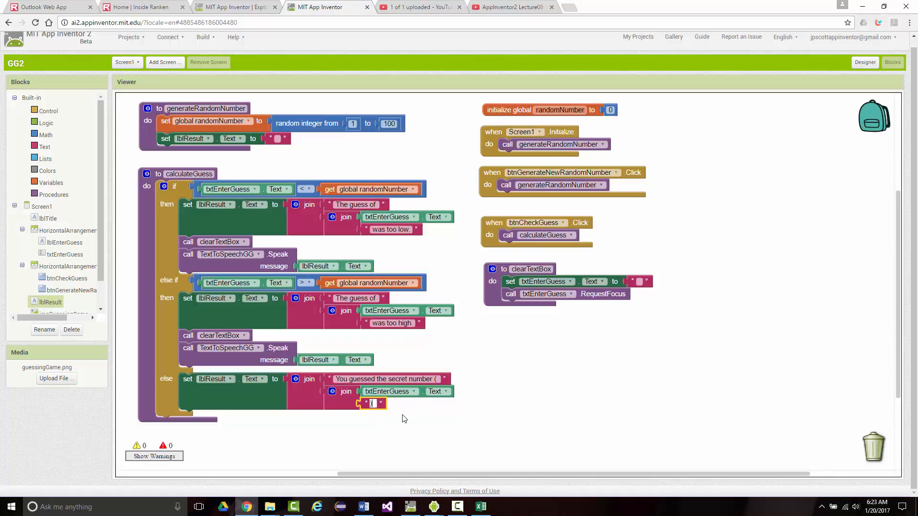
{"action": "type", "text": ")"}
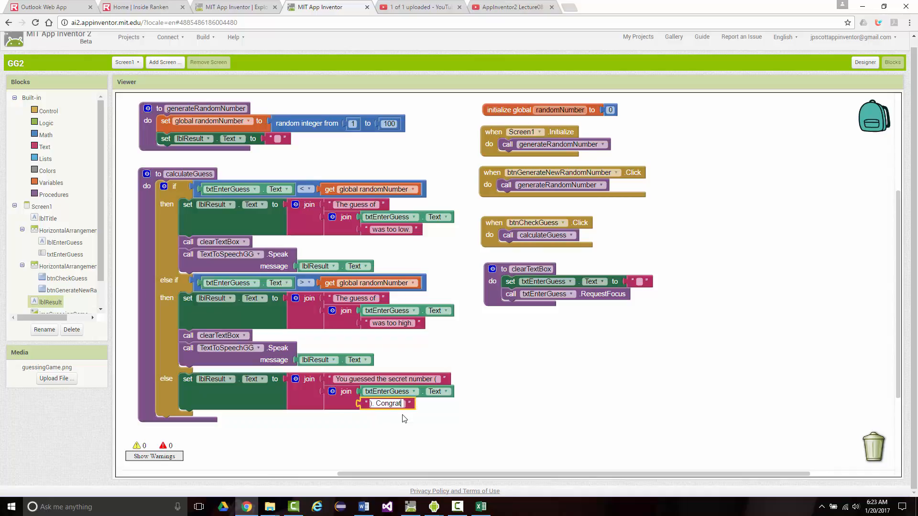
{"action": "type", "text": "s!"}
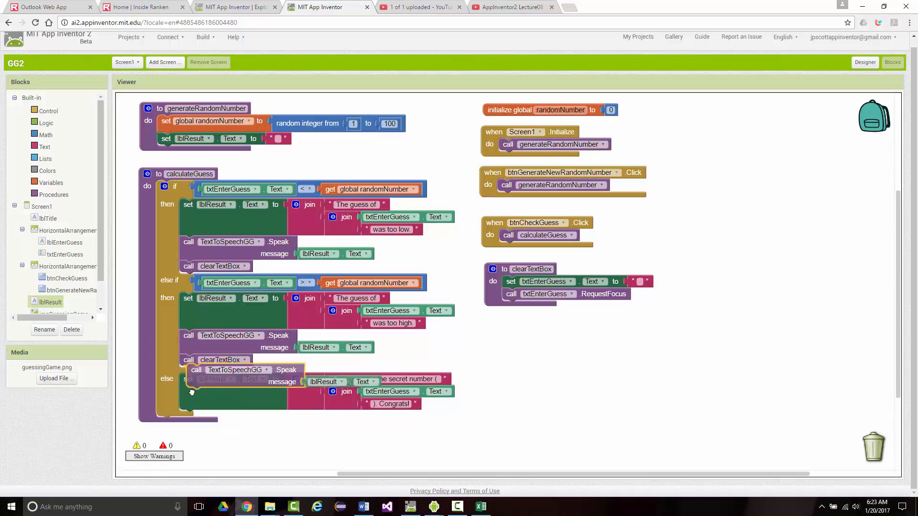
Duplicate the TextToSpeechGG.Speak and clearTextBox calls for the else branch.
{"action": "right_click", "coordinate": [193, 360]}
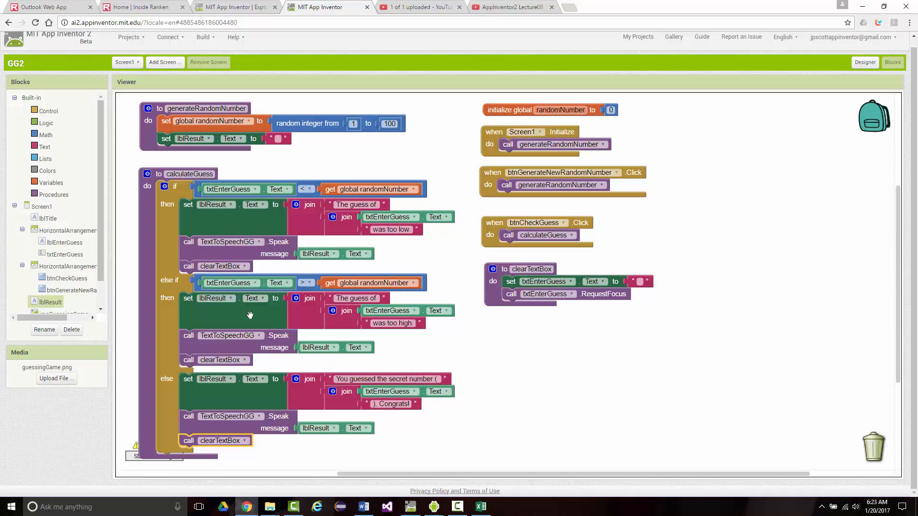
{"action": "mouse_move", "coordinate": [300, 300]}
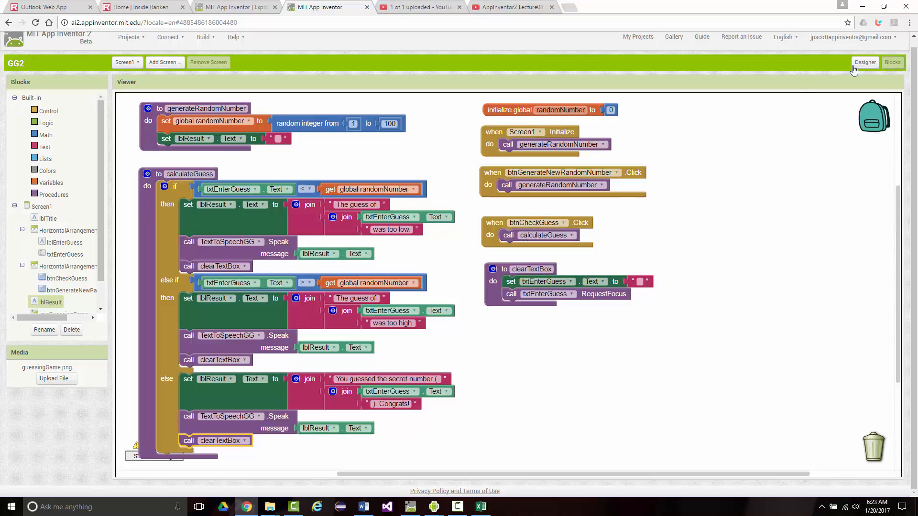
Open the Designer and check a guess of 50 in the emulator, which reports too low.
{"action": "left_click", "coordinate": [866, 62]}
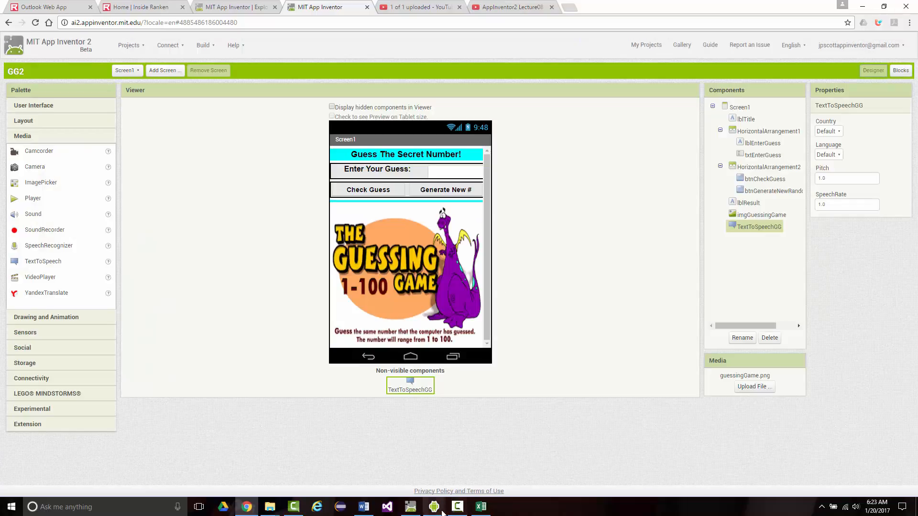
{"action": "mouse_move", "coordinate": [433, 506]}
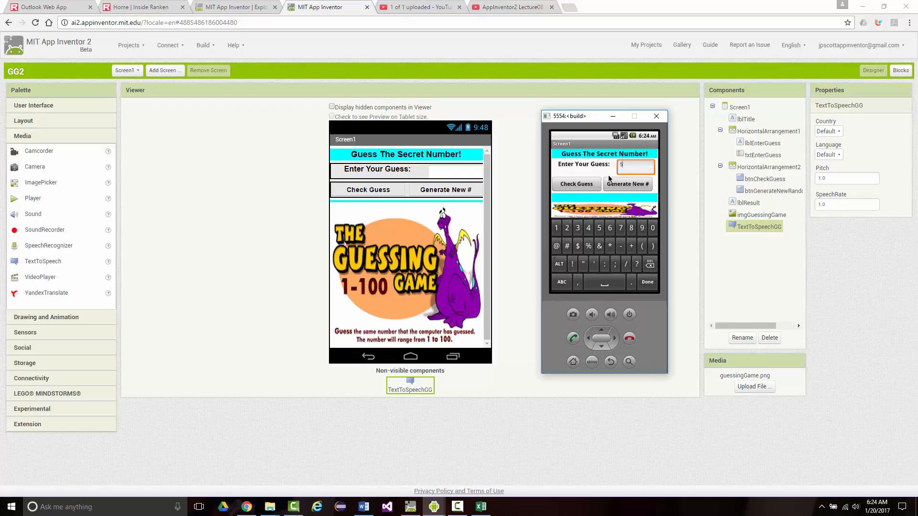
{"action": "left_click", "coordinate": [577, 184]}
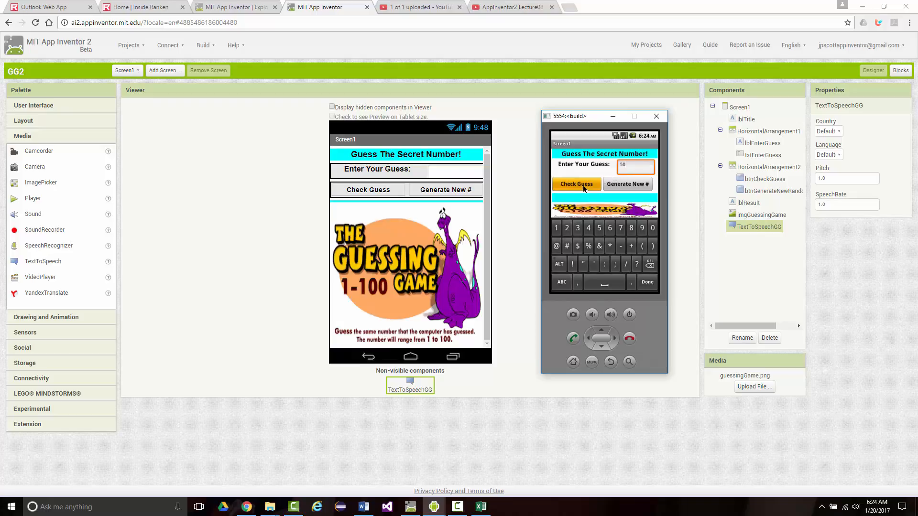
{"action": "left_click", "coordinate": [575, 183]}
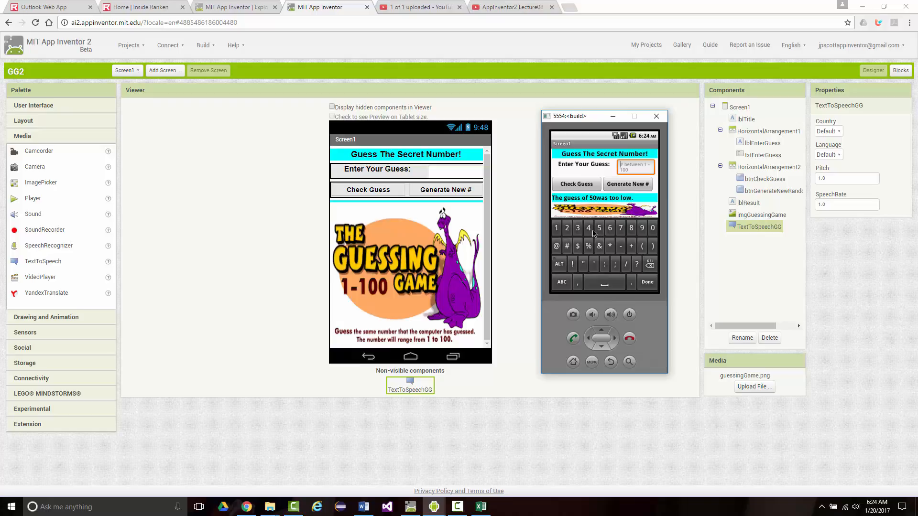
{"action": "mouse_move", "coordinate": [683, 163]}
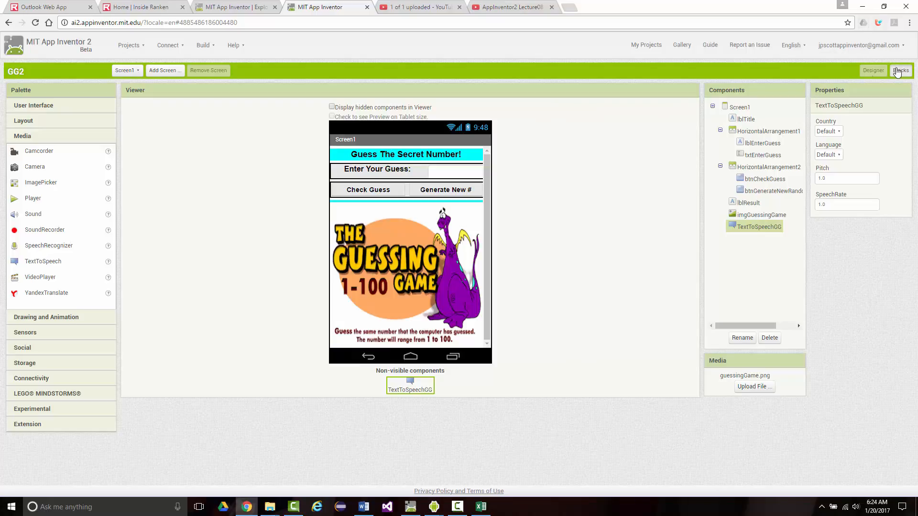
Reopen the Blocks editor and select the 'was too low.' text for editing.
{"action": "left_click", "coordinate": [900, 70]}
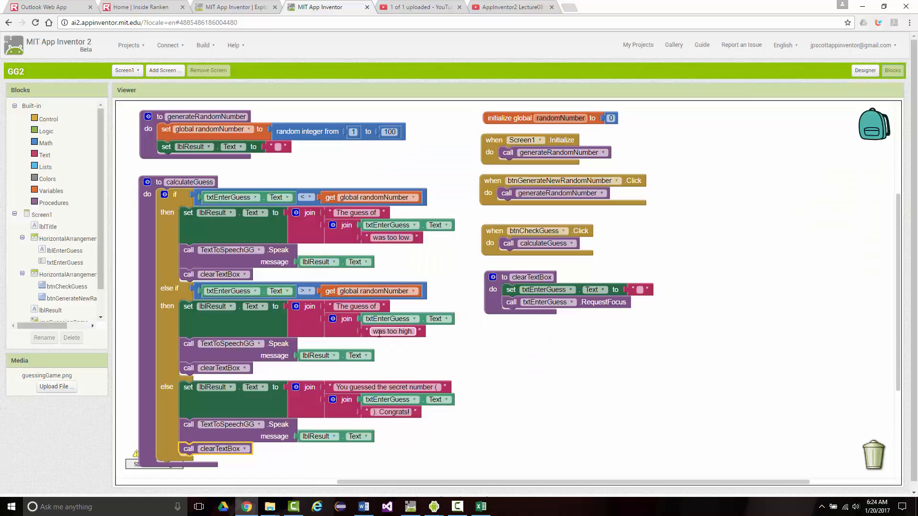
{"action": "left_click", "coordinate": [390, 331]}
{"action": "type", "text": "."}
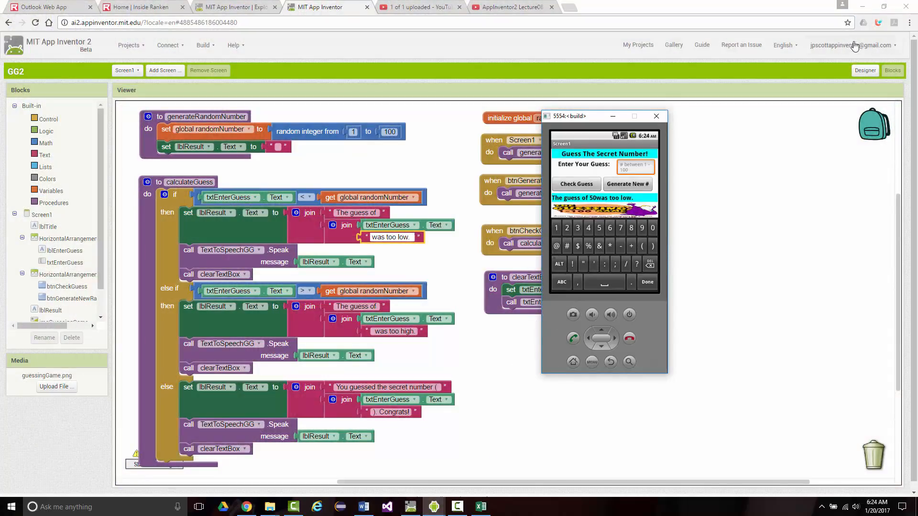
Switch to the Designer and check guesses of 66, 77 and 88 in the emulator.
{"action": "left_click", "coordinate": [865, 70]}
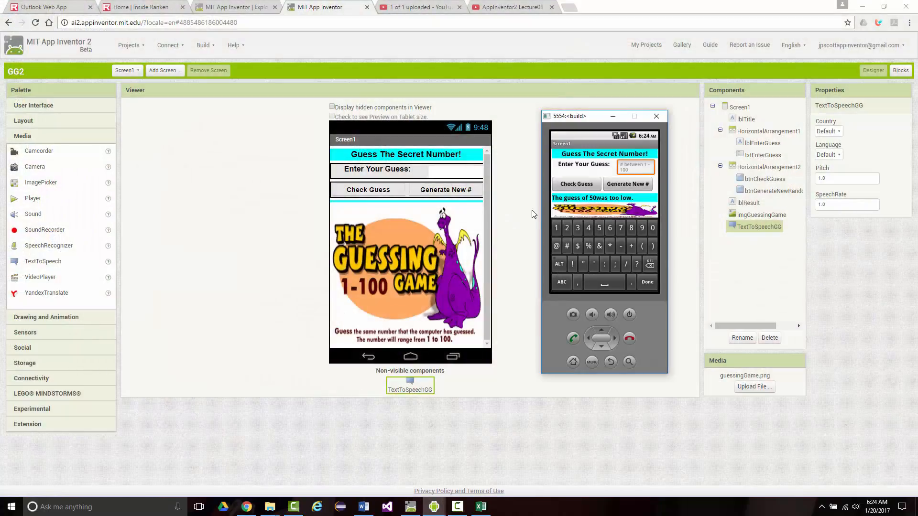
{"action": "left_click", "coordinate": [575, 184]}
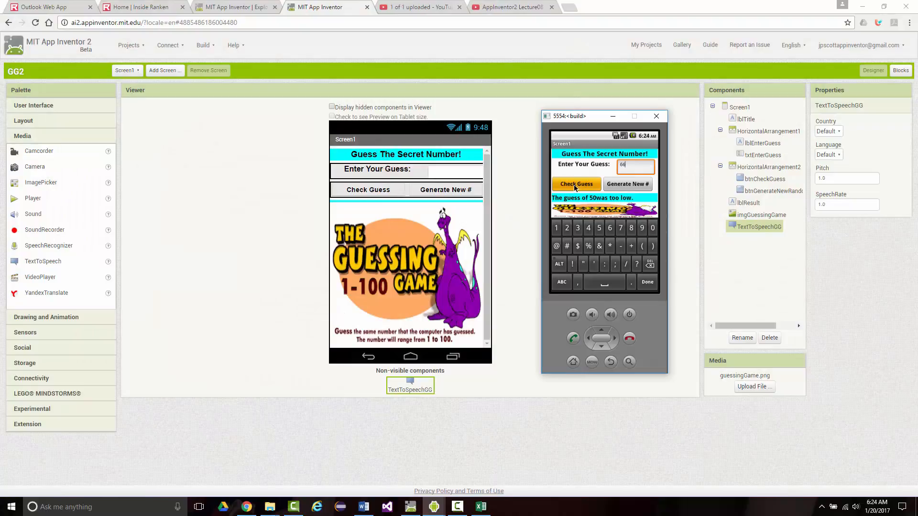
{"action": "left_click", "coordinate": [576, 184]}
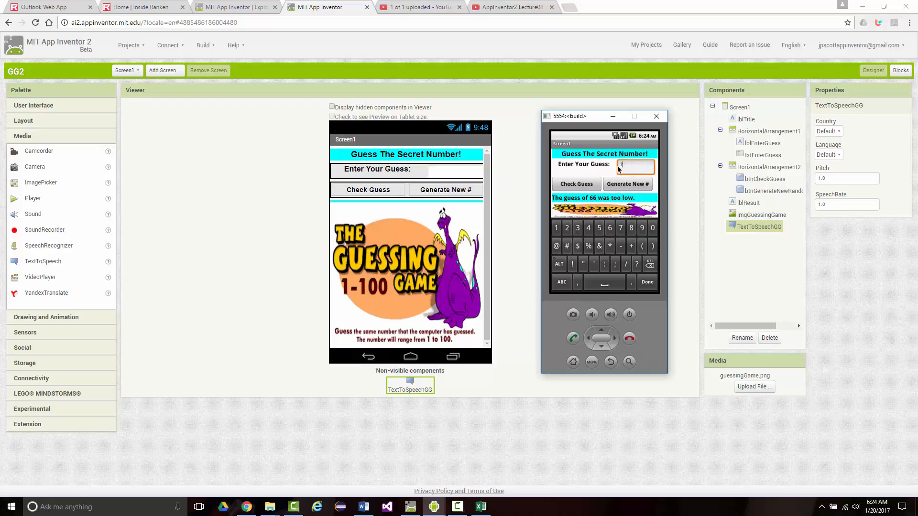
{"action": "left_click", "coordinate": [626, 184]}
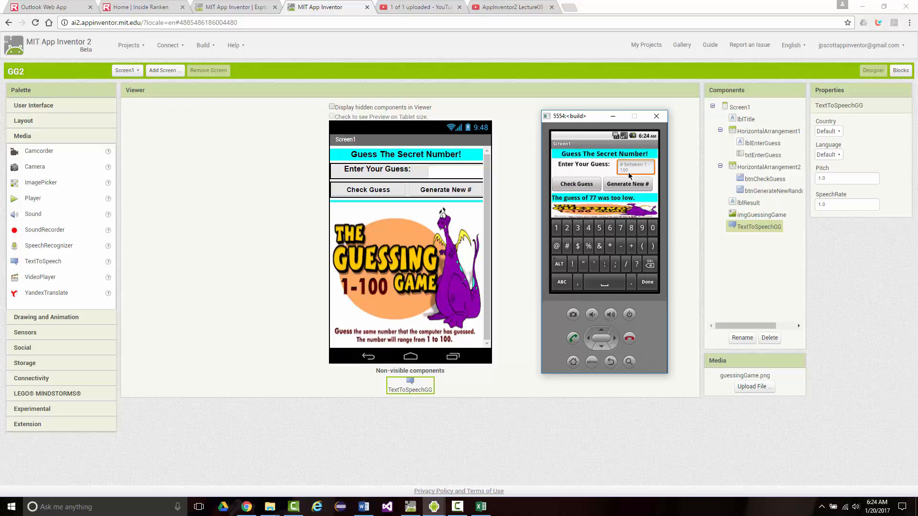
{"action": "type", "text": "8"}
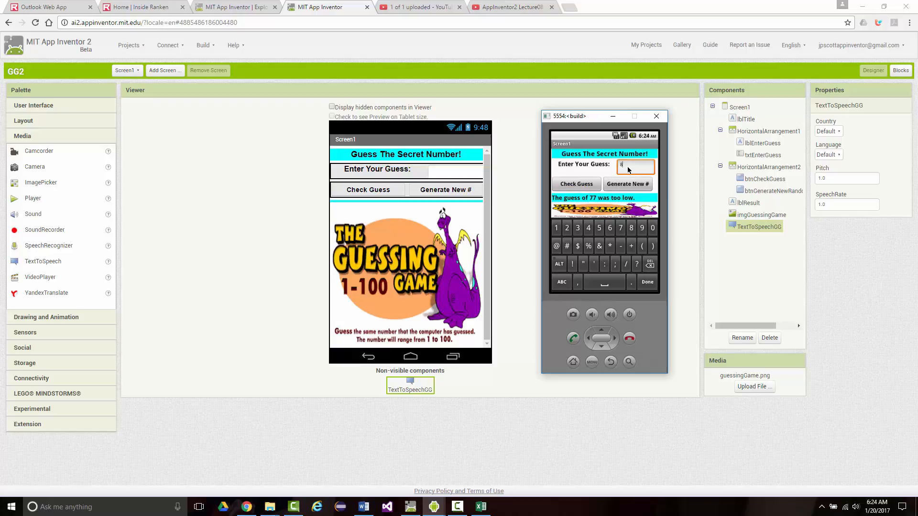
{"action": "left_click", "coordinate": [575, 183]}
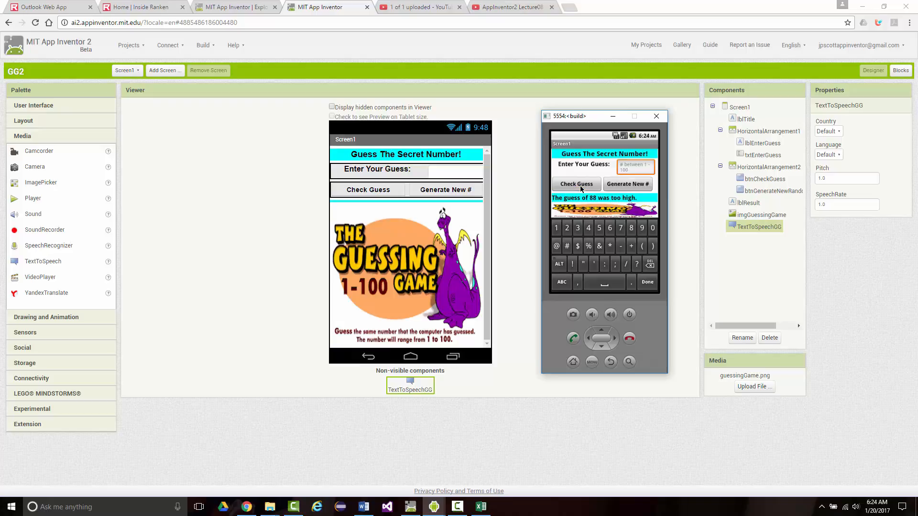
Guess 82, 85, then 86 for the congratulations, and bring App Inventor forward.
{"action": "left_click", "coordinate": [635, 166]}
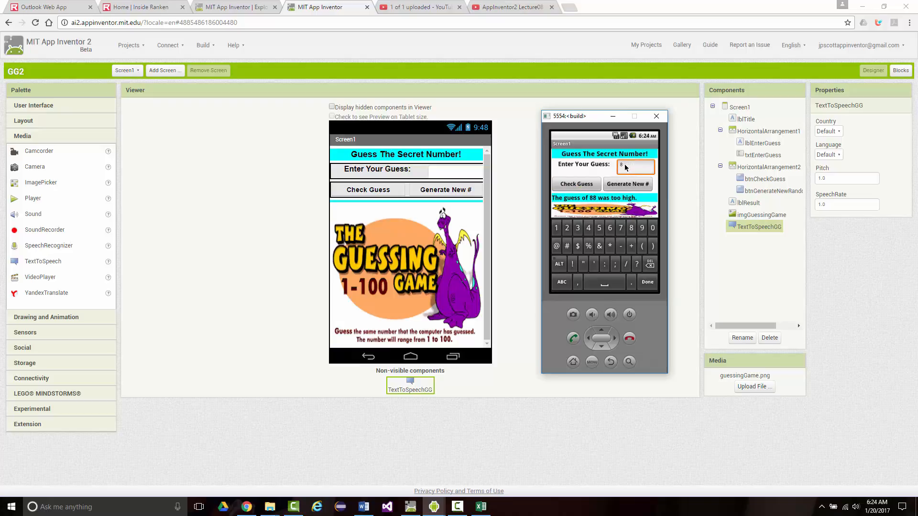
{"action": "left_click", "coordinate": [576, 183]}
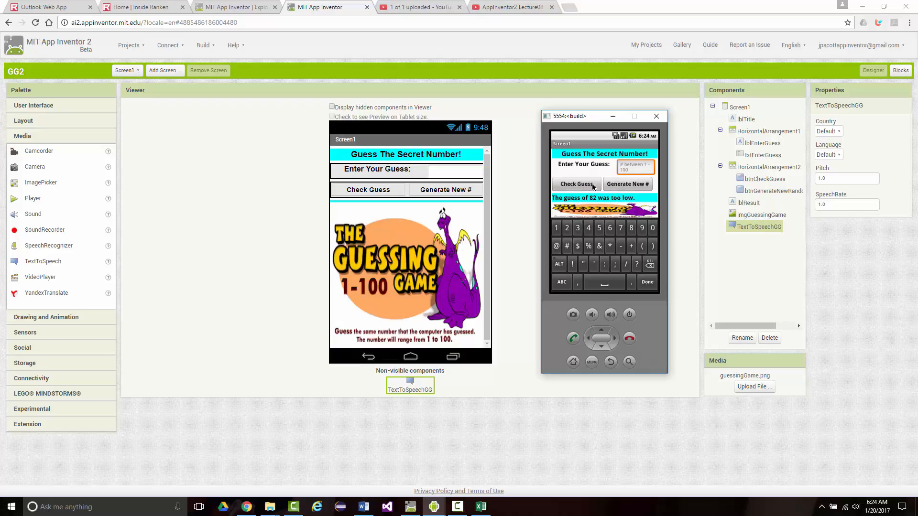
{"action": "type", "text": "85"}
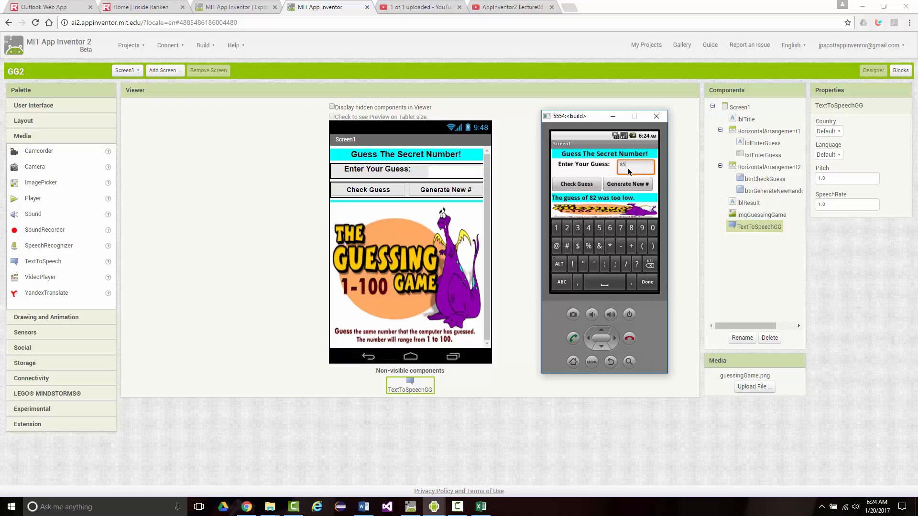
{"action": "left_click", "coordinate": [576, 183]}
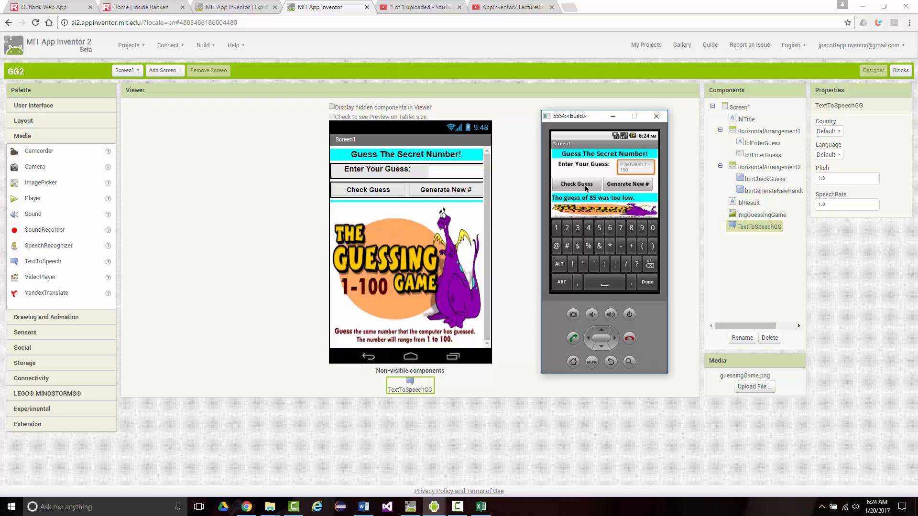
{"action": "type", "text": "8"}
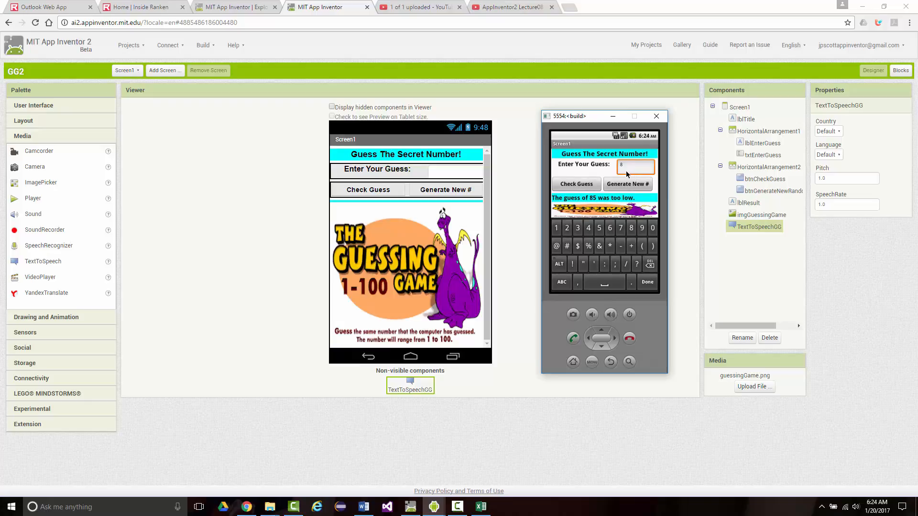
{"action": "left_click", "coordinate": [576, 184]}
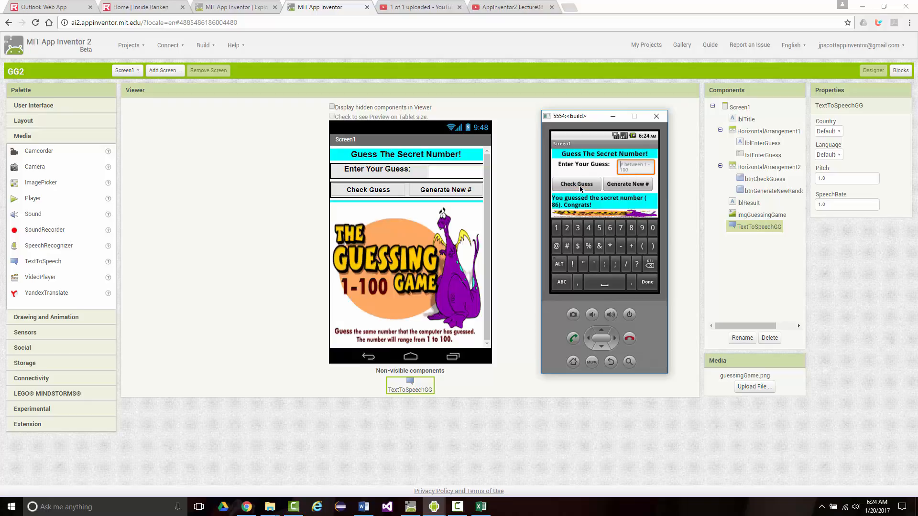
{"action": "mouse_move", "coordinate": [631, 220]}
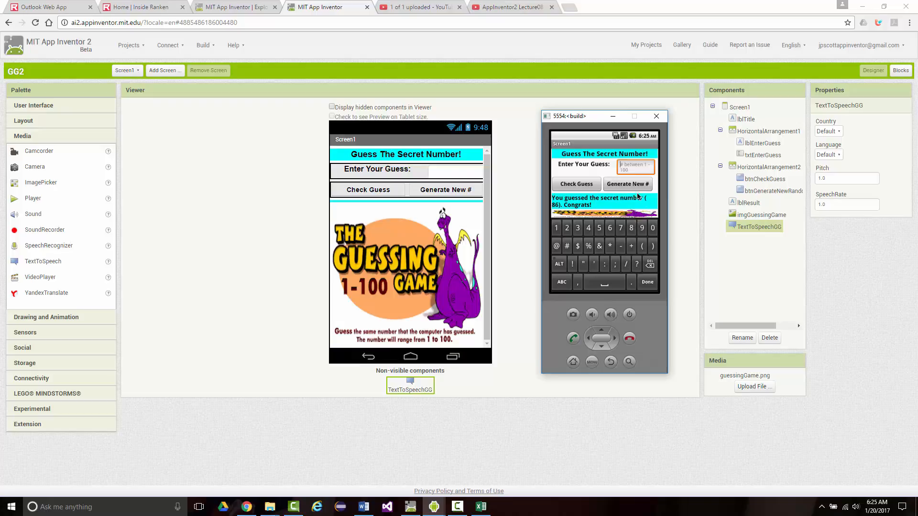
{"action": "mouse_move", "coordinate": [574, 209]}
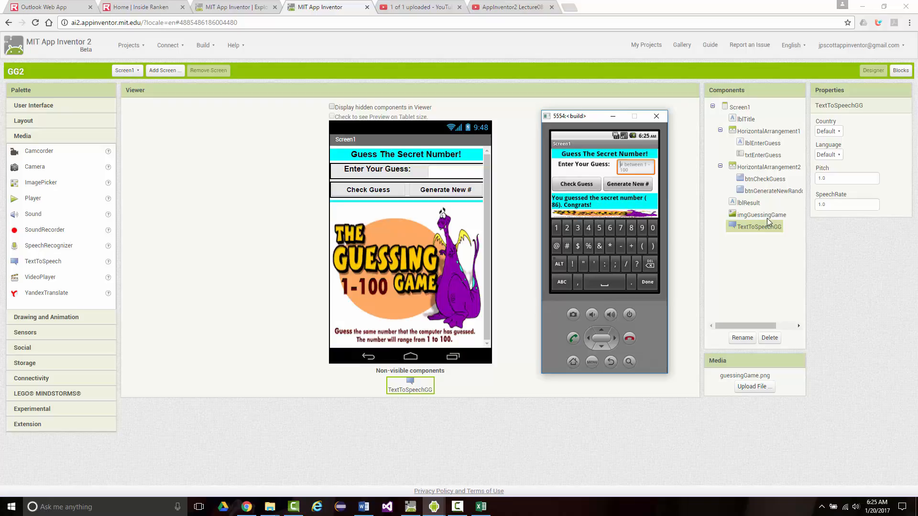
{"action": "left_click", "coordinate": [656, 116]}
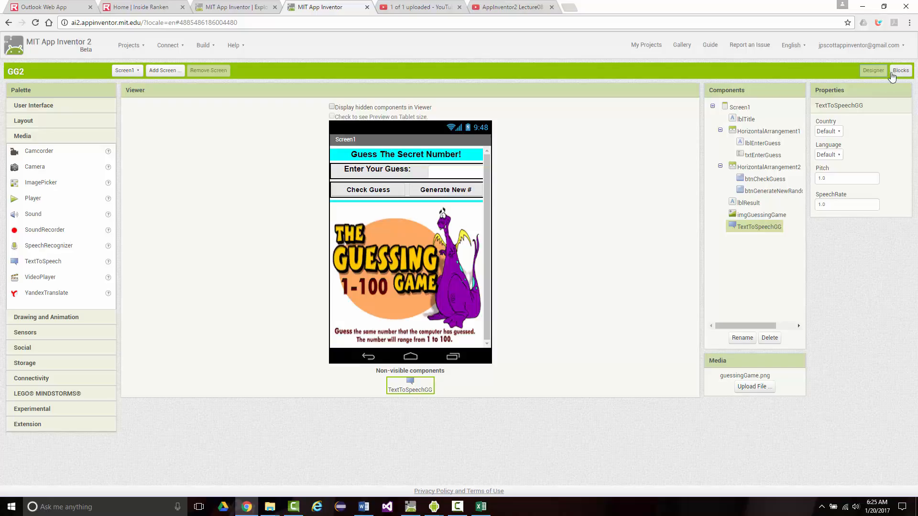
Bring the emulator showing the 86 congratulations back in front of the designer.
{"action": "left_click", "coordinate": [900, 70]}
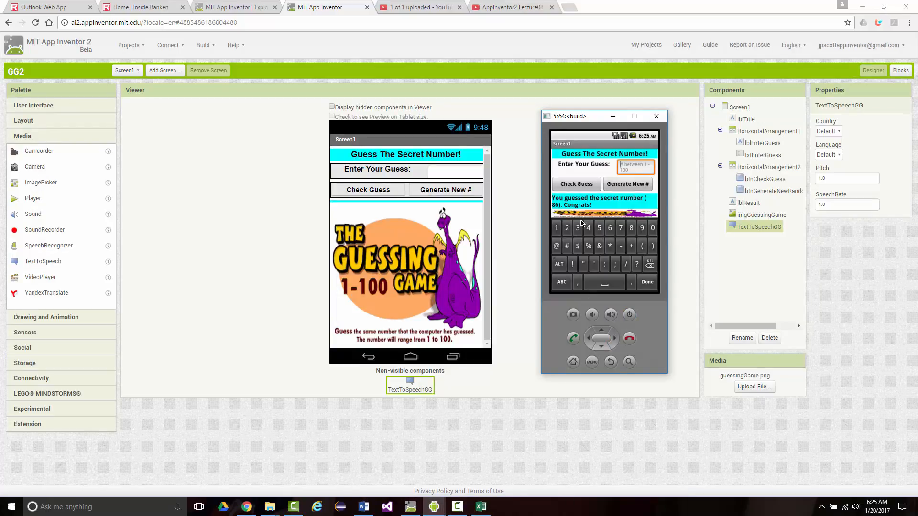
Replay guesses: 66, 77, 85 too low, 88 too high, then 86 wins.
{"action": "type", "text": "50"}
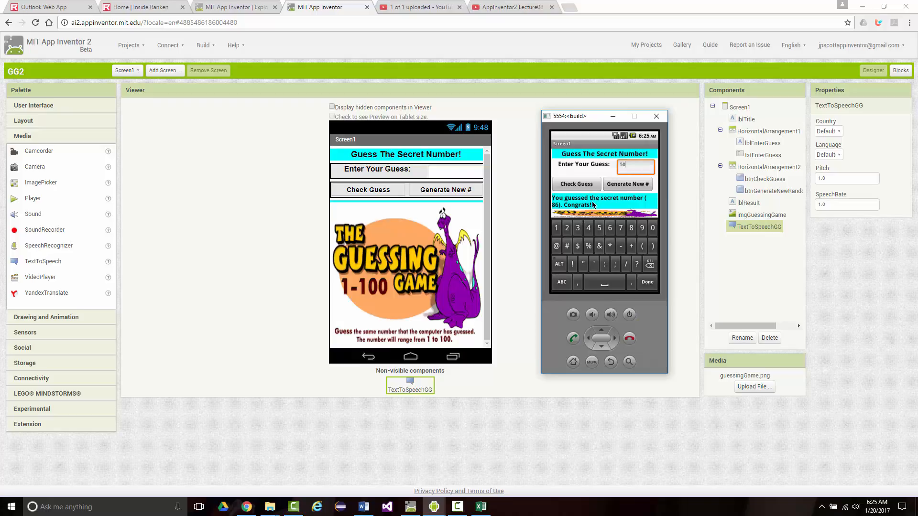
{"action": "left_click", "coordinate": [576, 183]}
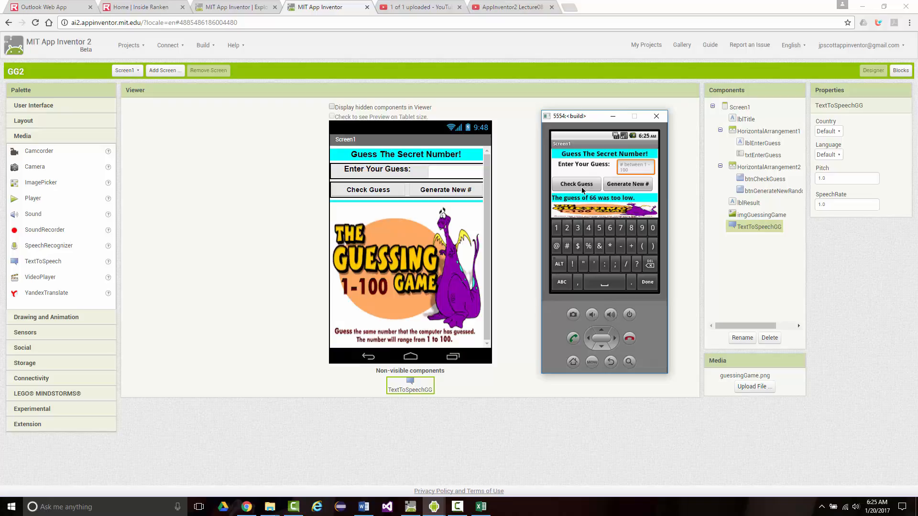
{"action": "left_click", "coordinate": [576, 184]}
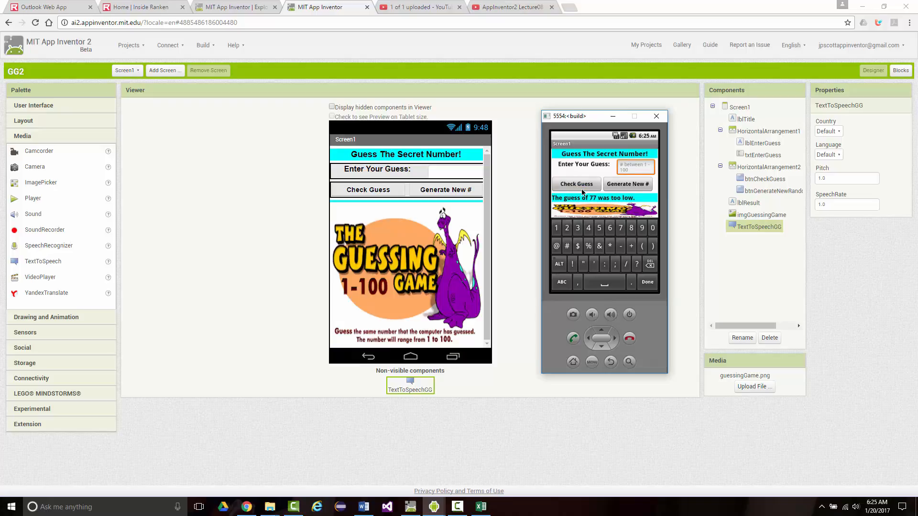
{"action": "type", "text": "88"}
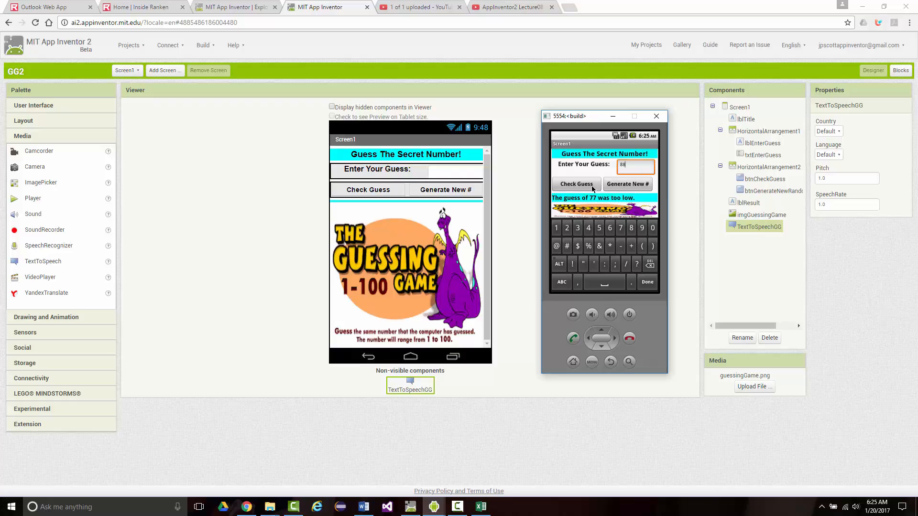
{"action": "left_click", "coordinate": [576, 183]}
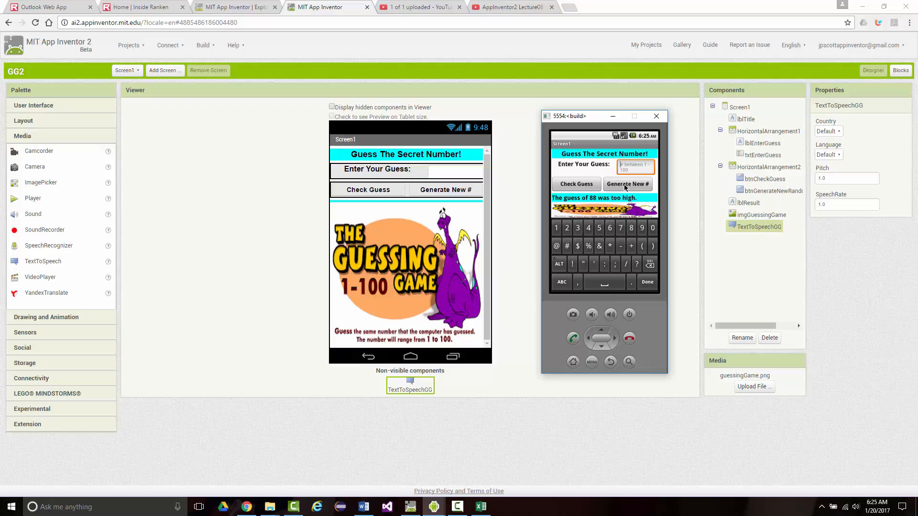
{"action": "mouse_move", "coordinate": [618, 203]}
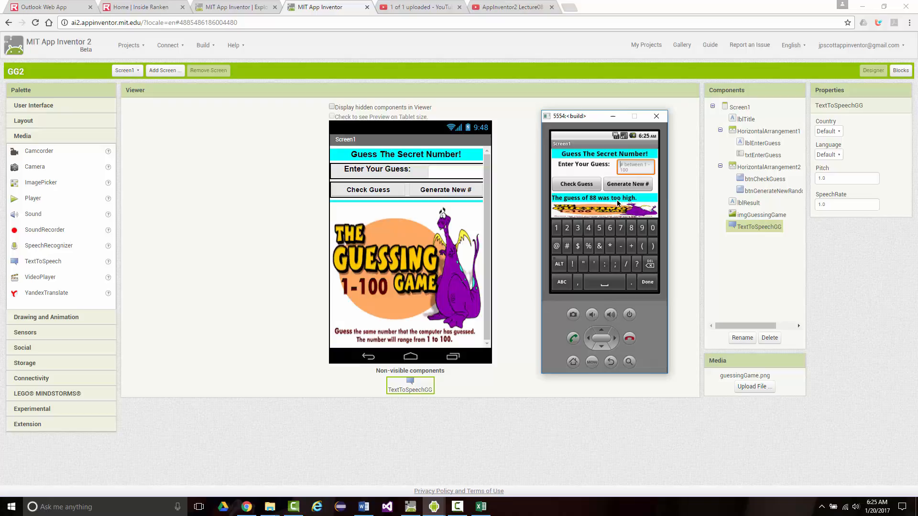
{"action": "type", "text": "85"}
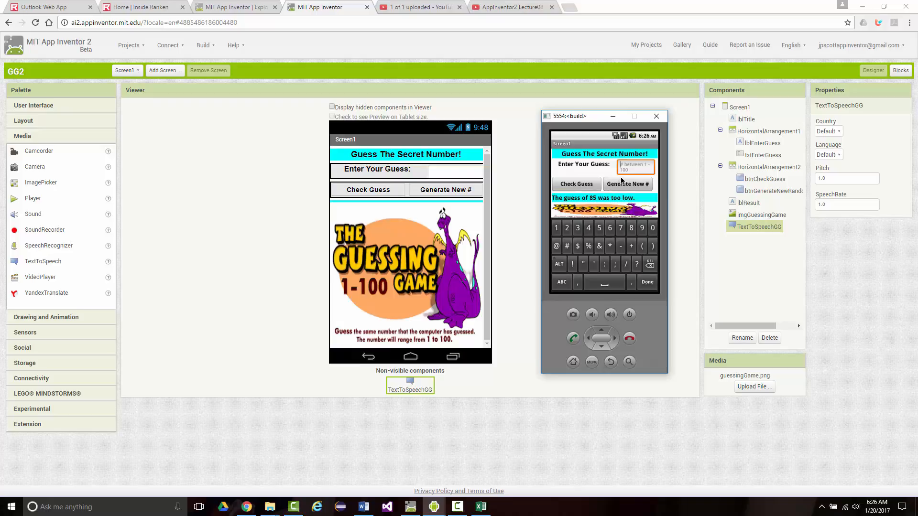
{"action": "type", "text": "84"}
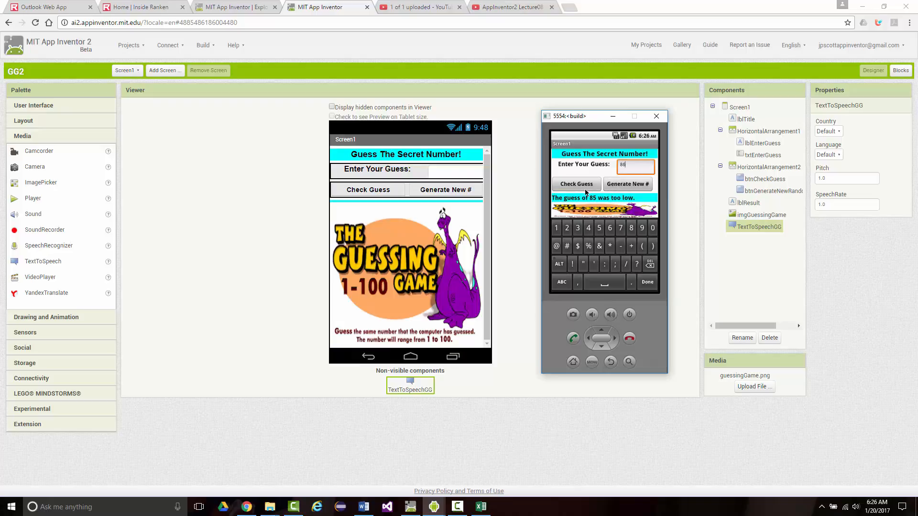
{"action": "left_click", "coordinate": [577, 183]}
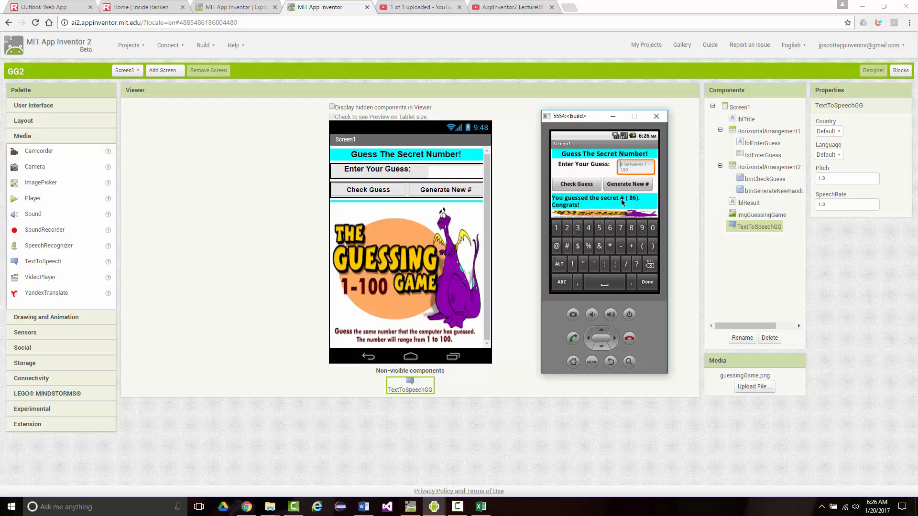
{"action": "mouse_move", "coordinate": [459, 491]}
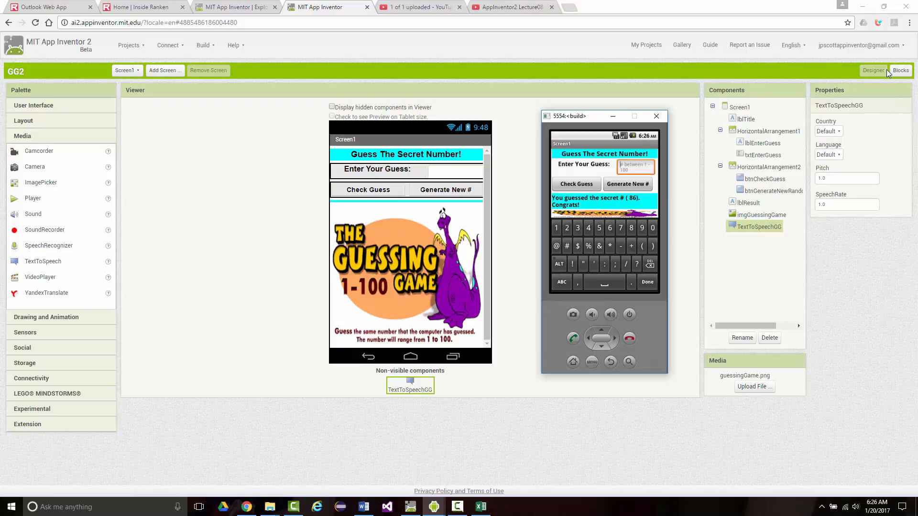
{"action": "mouse_move", "coordinate": [901, 71]}
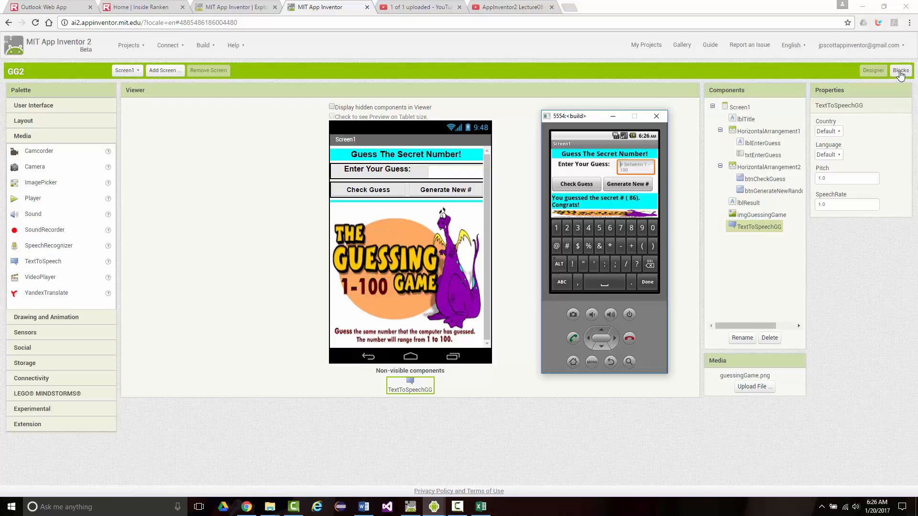
In Blocks, reword the win message to 'You guessed the secret number of … Congrats!'.
{"action": "left_click", "coordinate": [656, 116]}
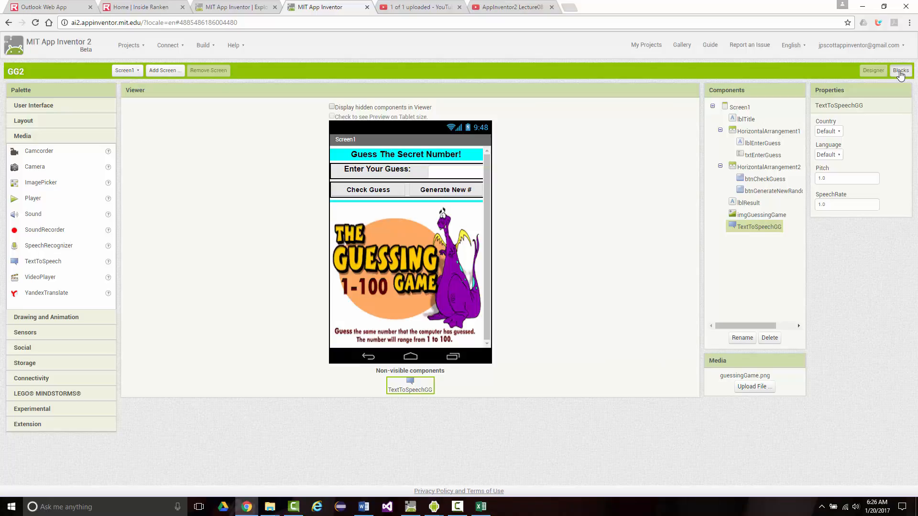
{"action": "left_click", "coordinate": [901, 70]}
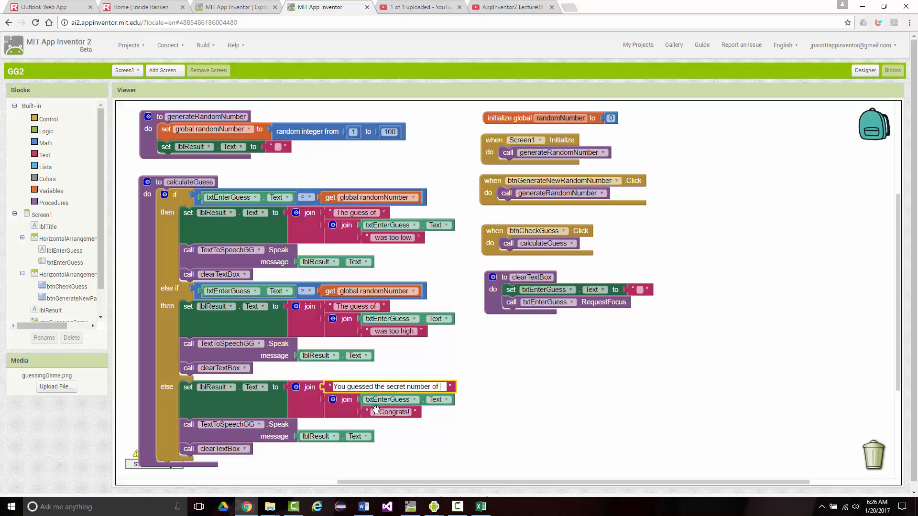
{"action": "left_click", "coordinate": [390, 412]}
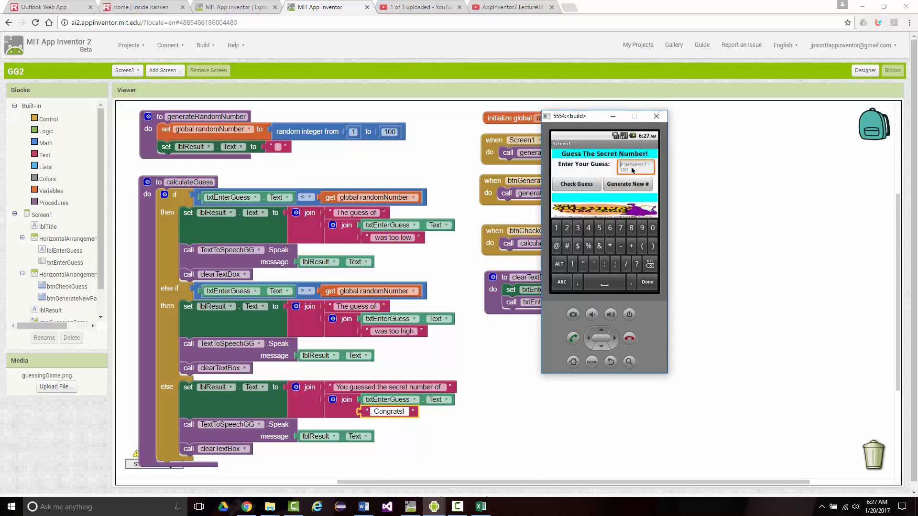
Guess 50 (too high), then 37 to get the reworded congratulations.
{"action": "left_click", "coordinate": [576, 184]}
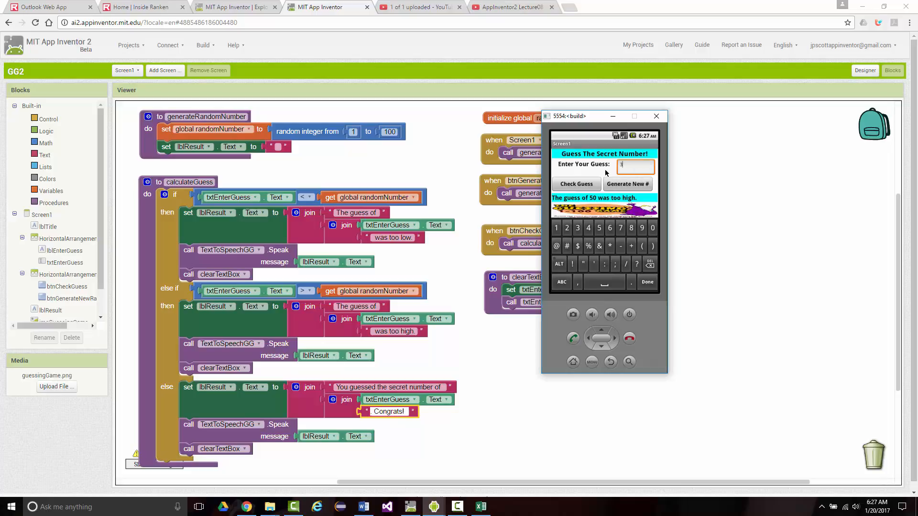
{"action": "left_click", "coordinate": [576, 183]}
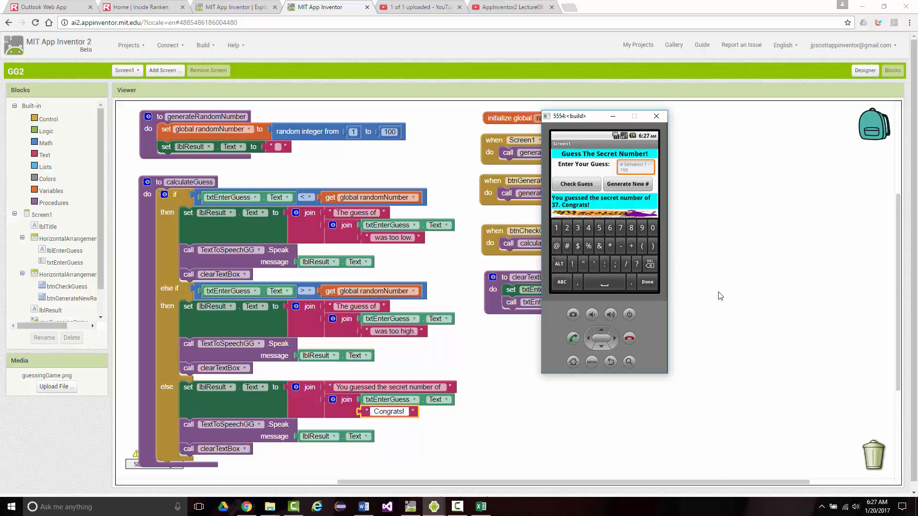
{"action": "mouse_move", "coordinate": [715, 296]}
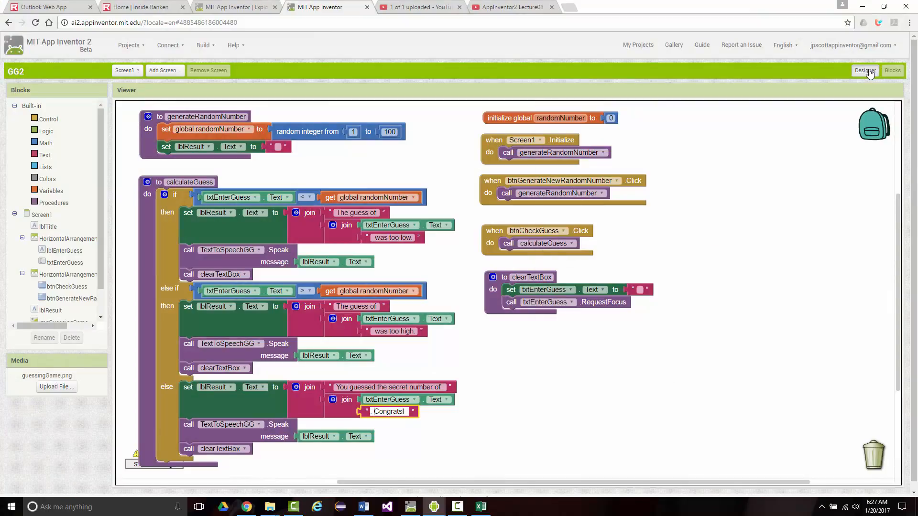
Switch from Blocks to the Designer to view GG2's components and properties.
{"action": "left_click", "coordinate": [865, 70]}
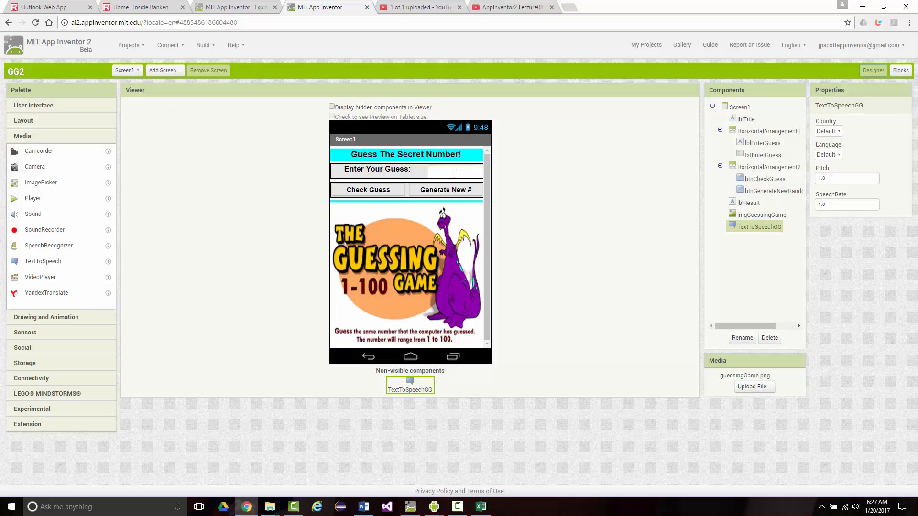
{"action": "mouse_move", "coordinate": [445, 190]}
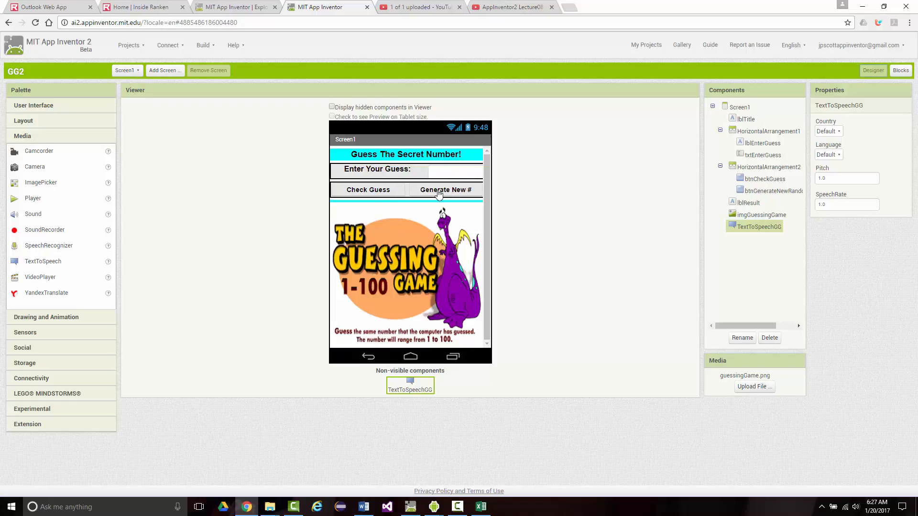
{"action": "mouse_move", "coordinate": [407, 267]}
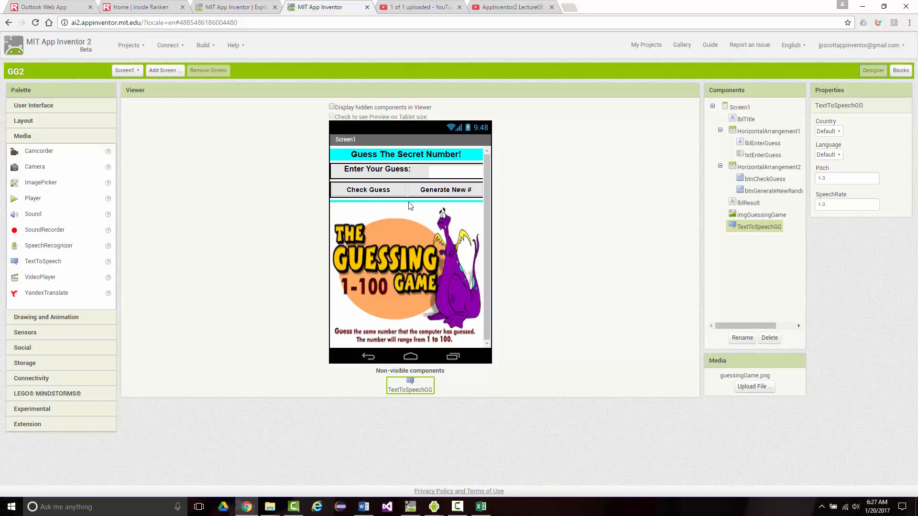
{"action": "mouse_move", "coordinate": [415, 158]}
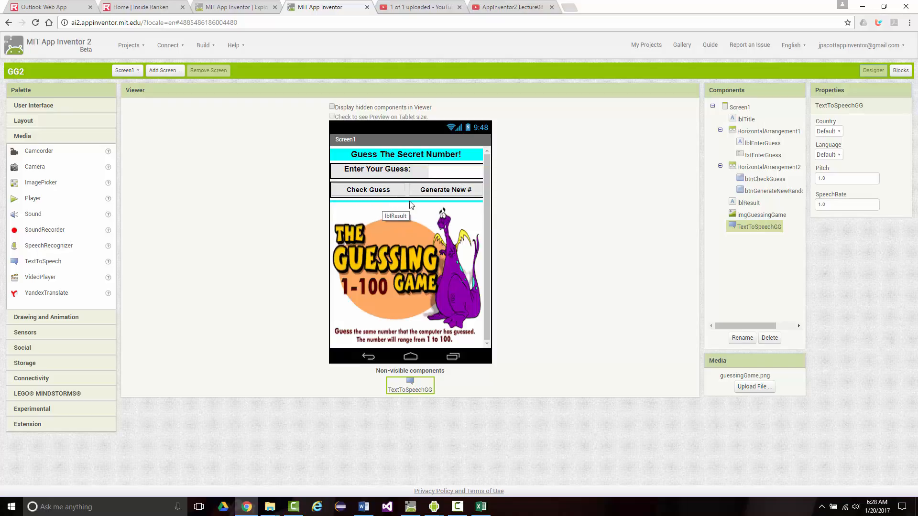
{"action": "mouse_move", "coordinate": [436, 209]}
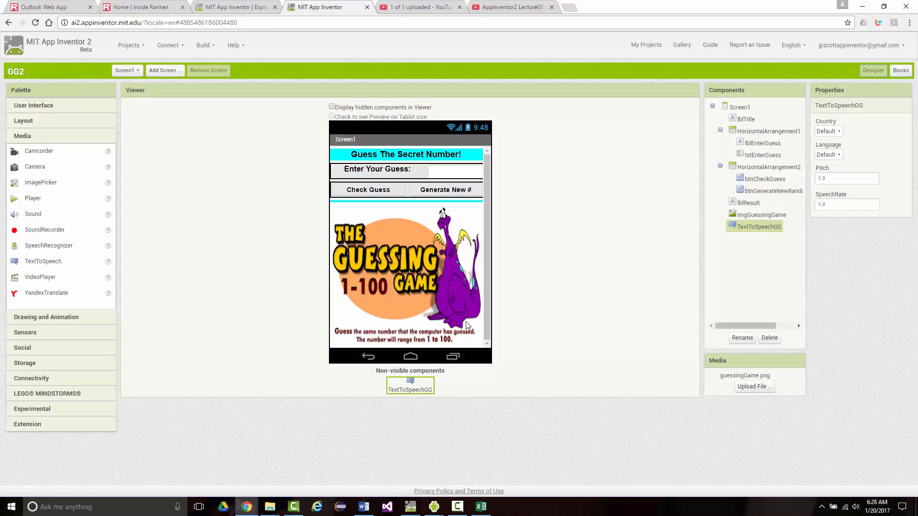
{"action": "mouse_move", "coordinate": [466, 326]}
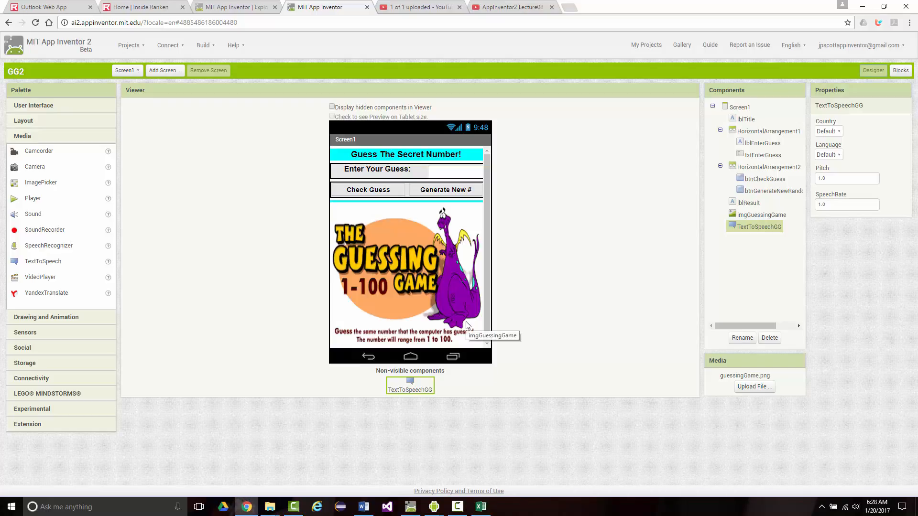